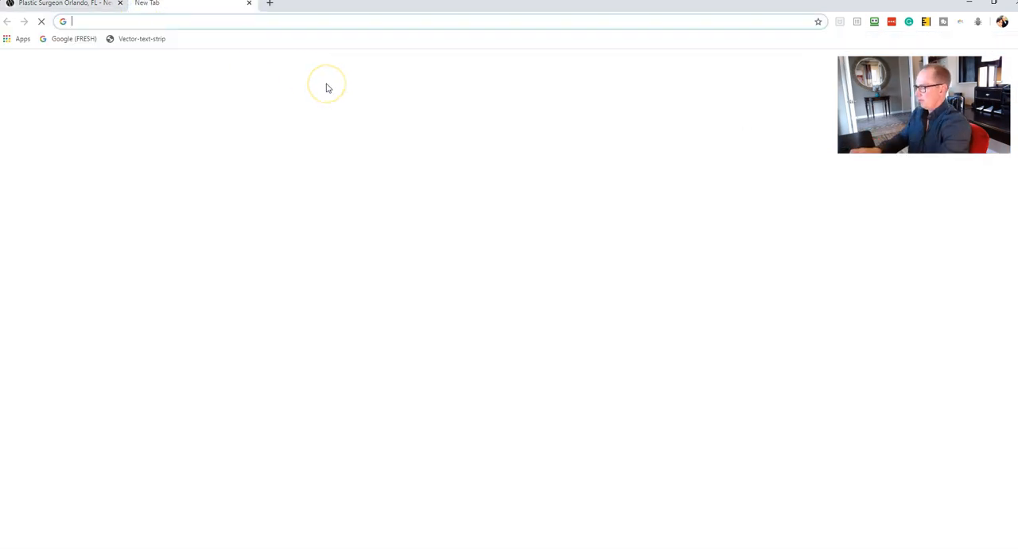
Load the Newman site's WordPress admin dashboard in the new tab.
text(newmanplasticsurgery.com/wp-admin/)
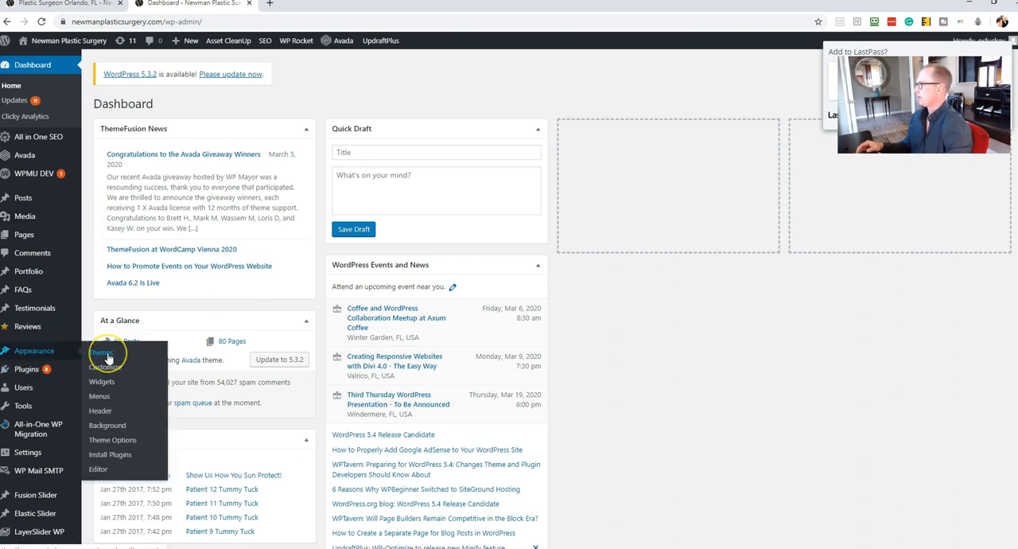
Review the installed themes with Avada active, then start a blank browser tab.
click(101, 353)
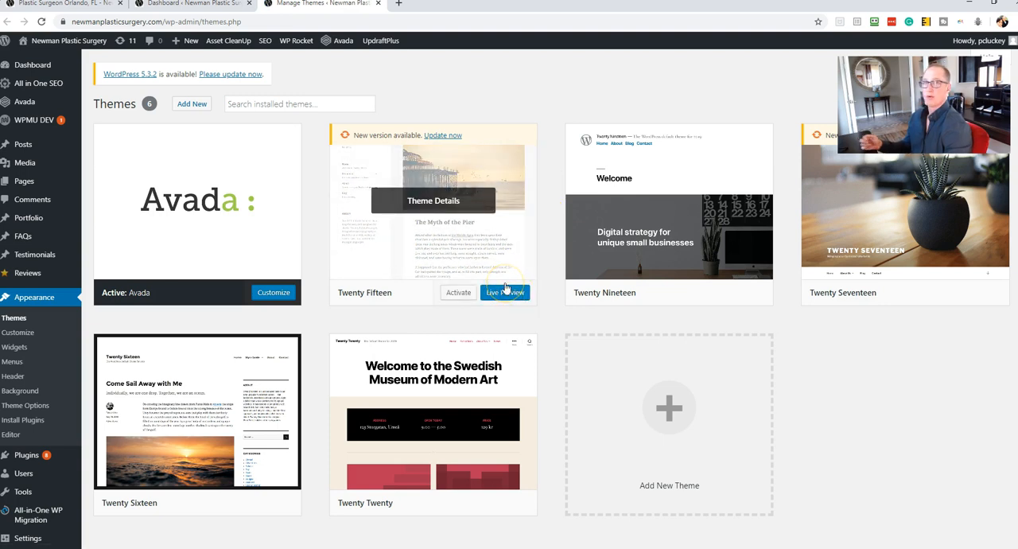
mouse_move(378, 256)
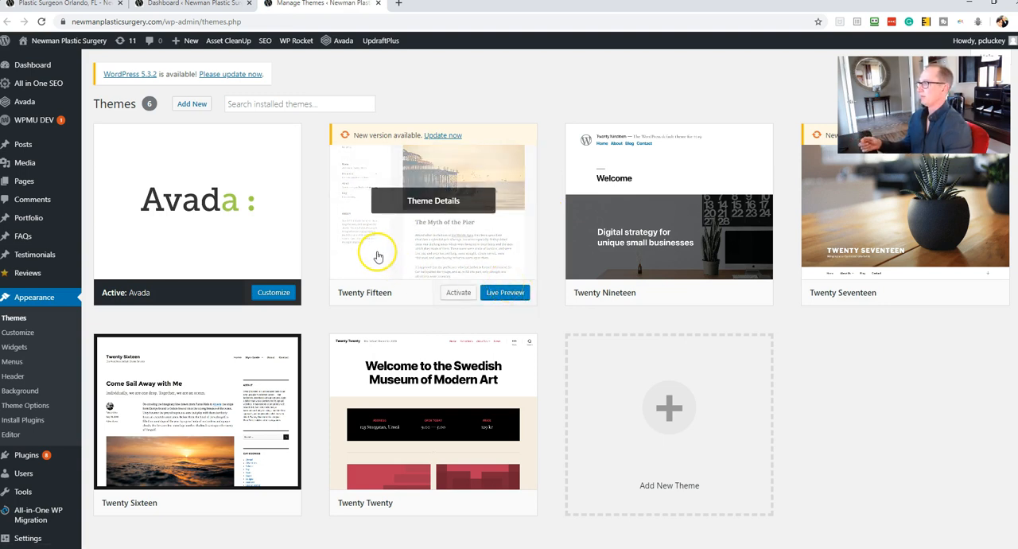
mouse_move(380, 253)
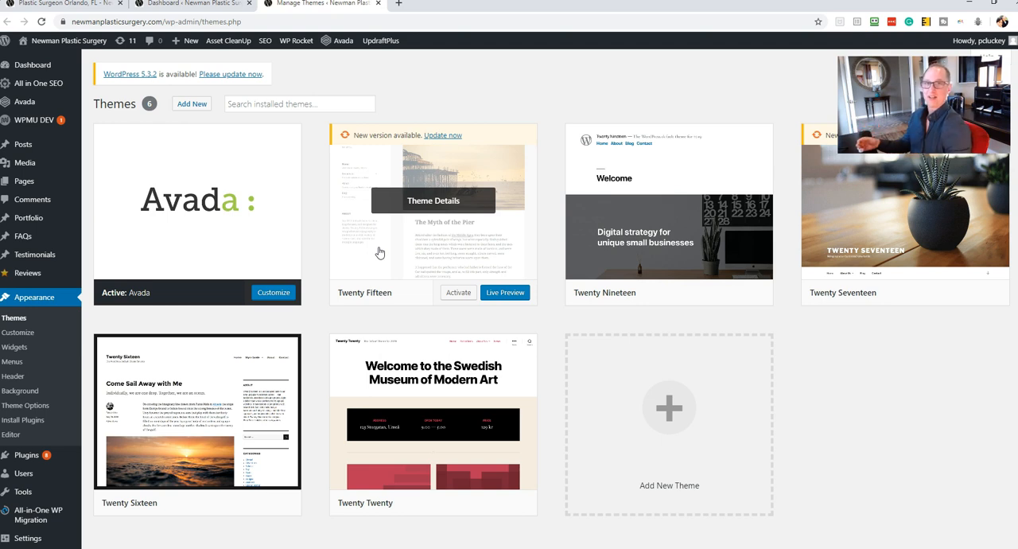
mouse_move(455, 101)
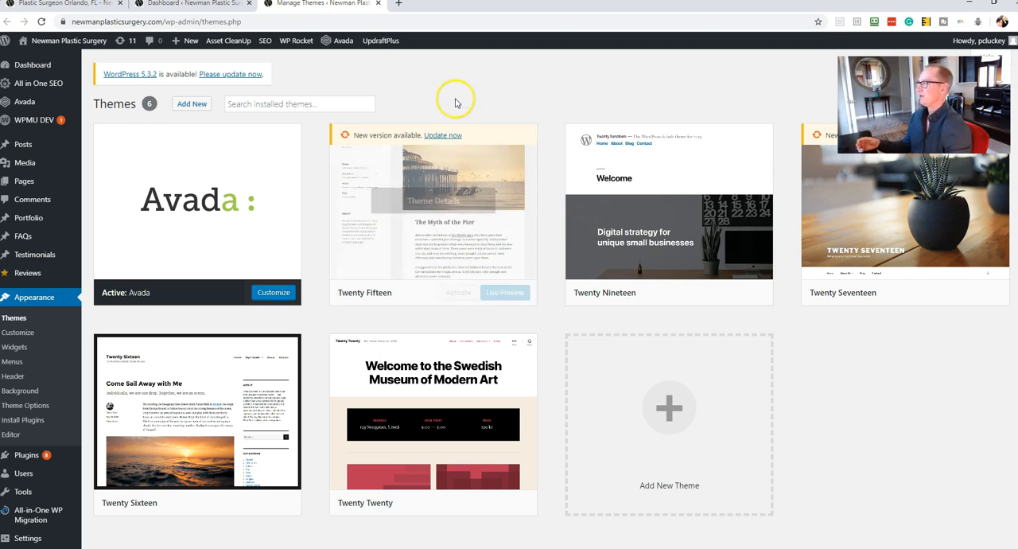
mouse_move(456, 102)
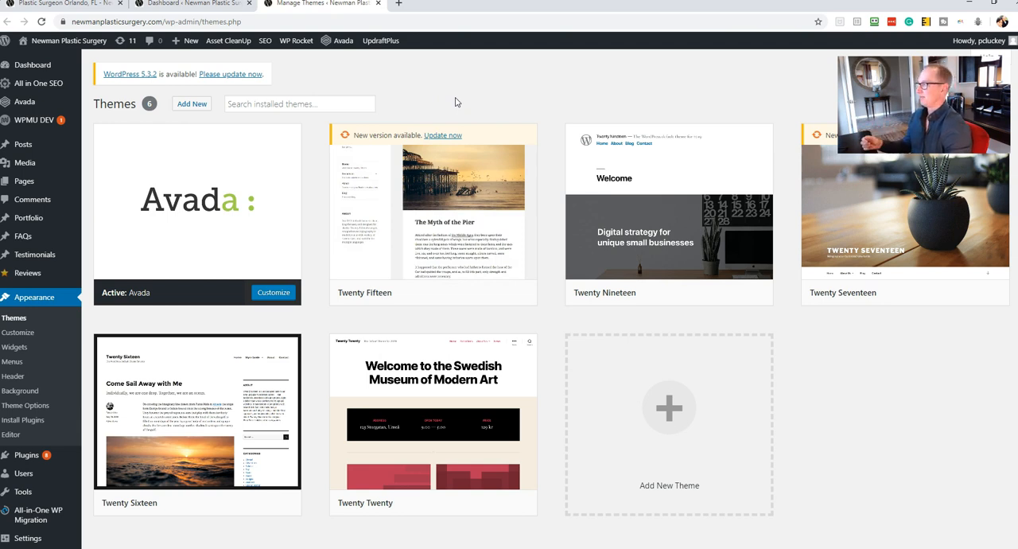
mouse_move(443, 89)
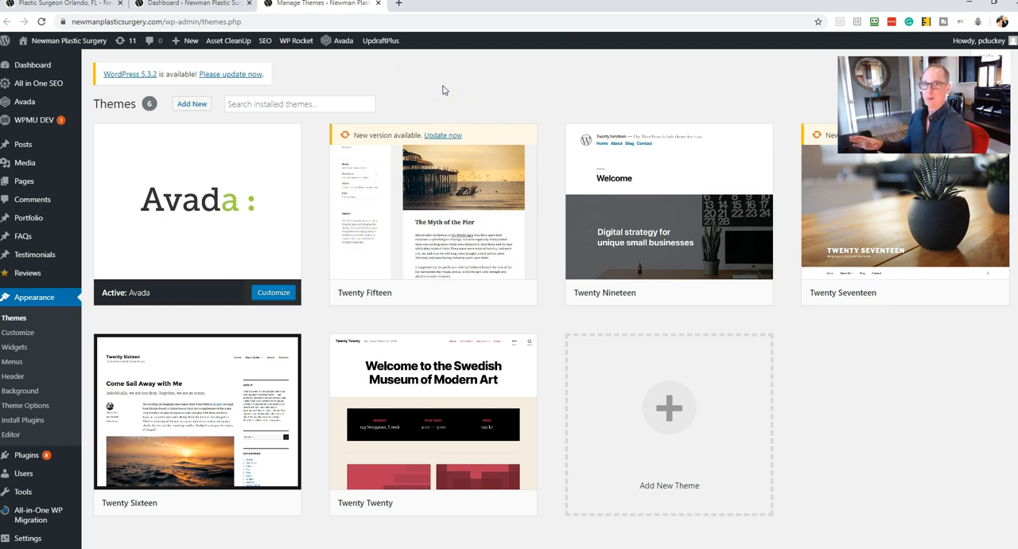
mouse_move(438, 82)
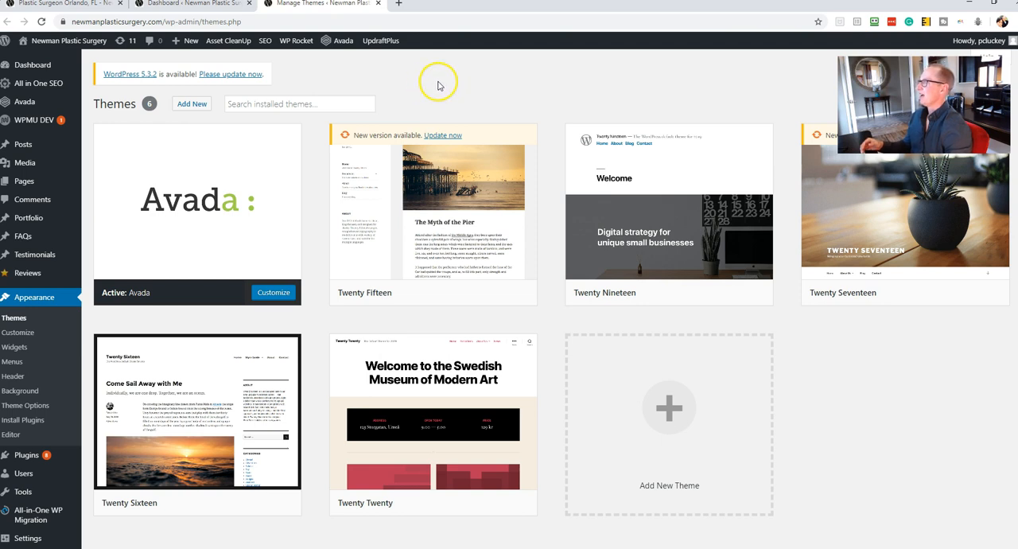
mouse_move(438, 85)
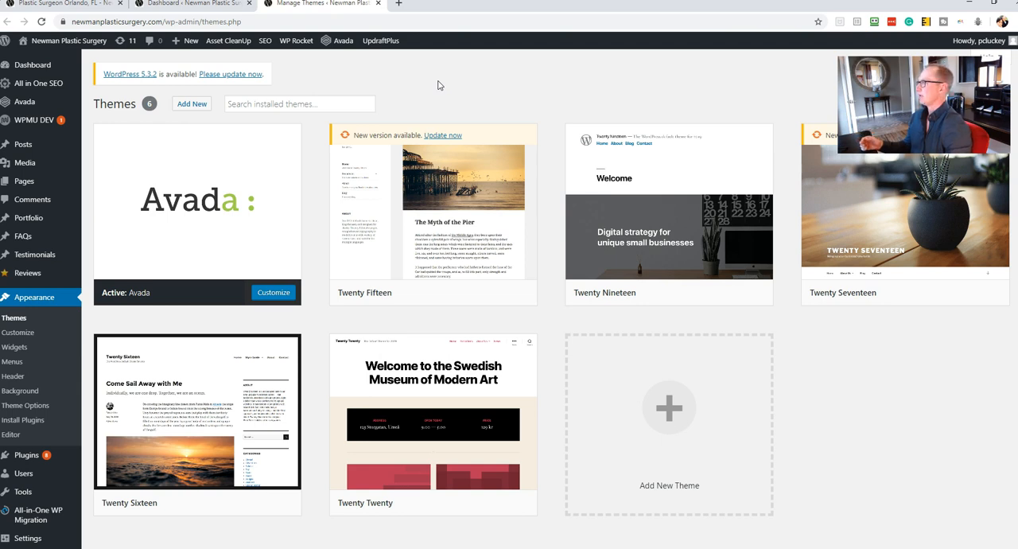
mouse_move(458, 94)
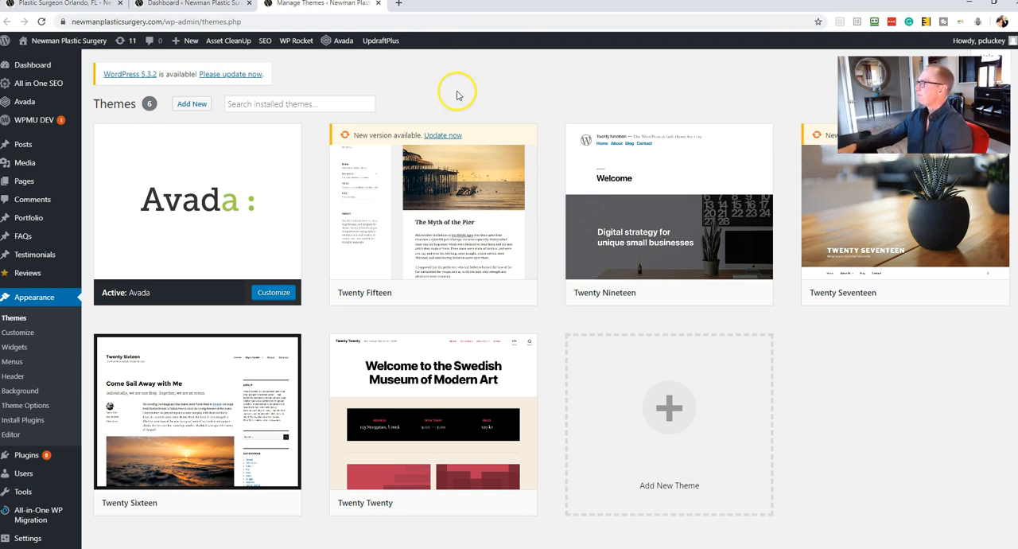
mouse_move(481, 83)
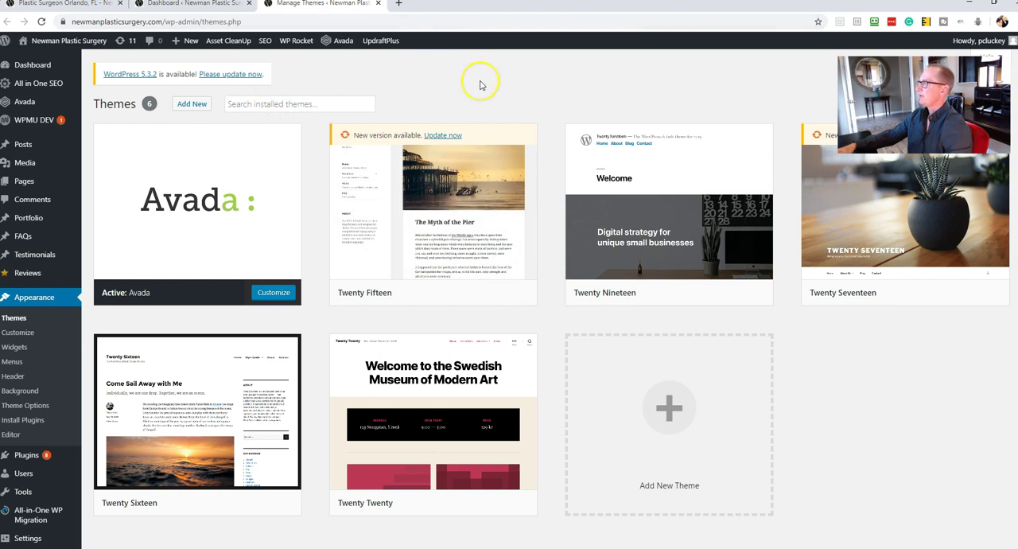
mouse_move(480, 86)
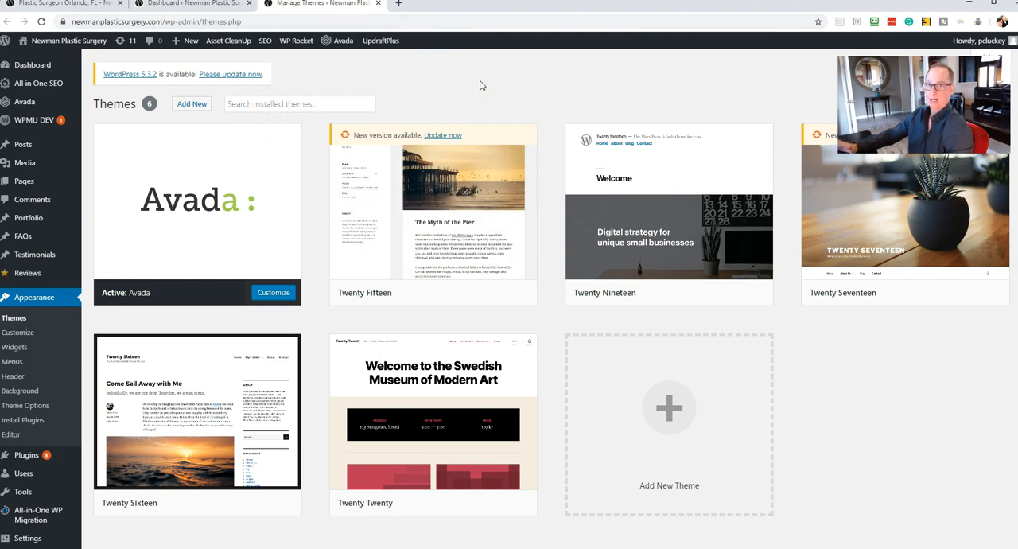
mouse_move(623, 237)
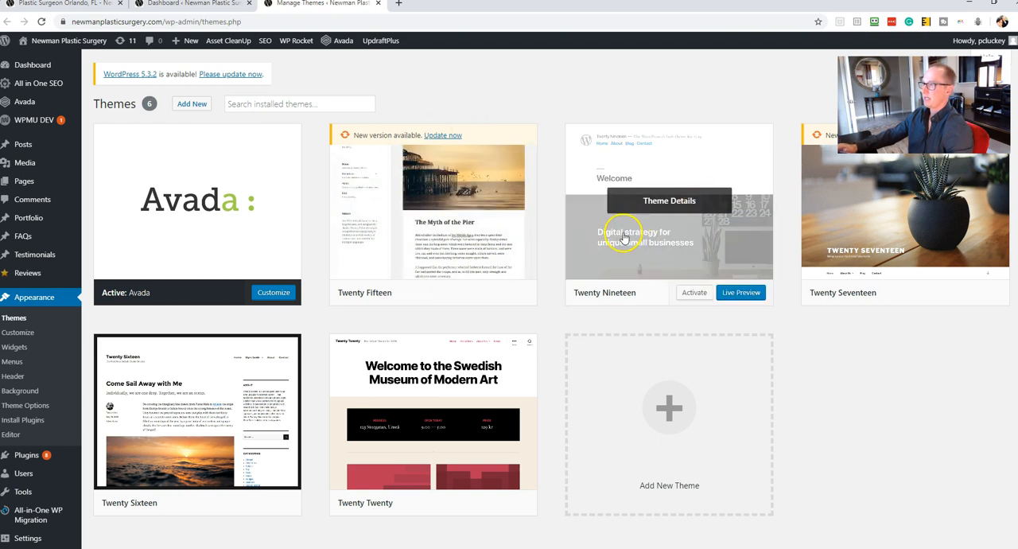
mouse_move(655, 130)
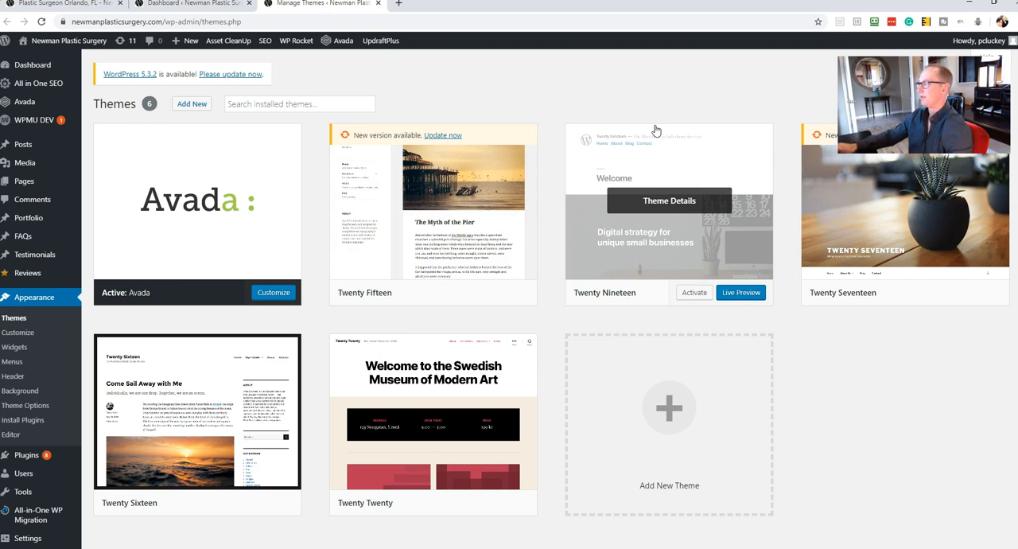
mouse_move(567, 93)
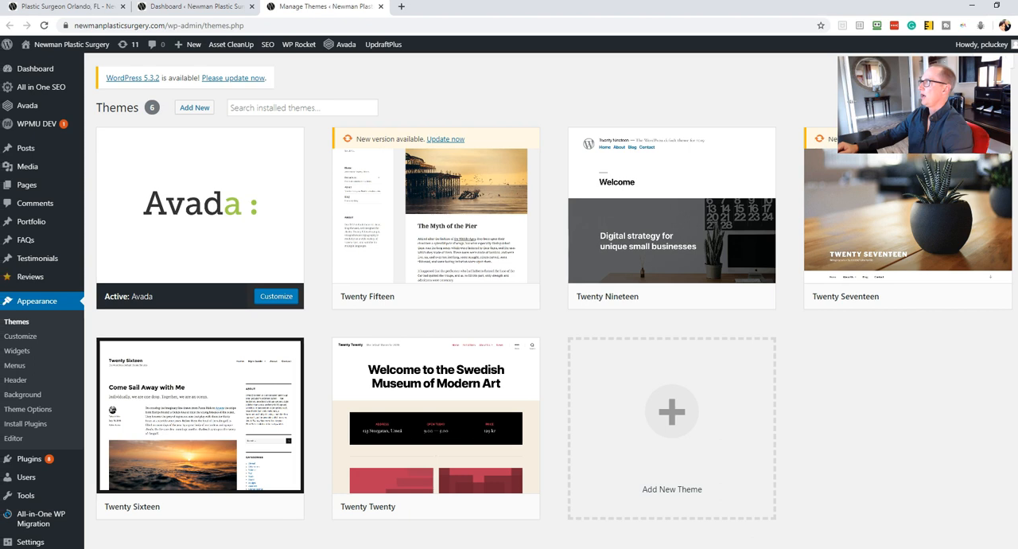
mouse_move(566, 57)
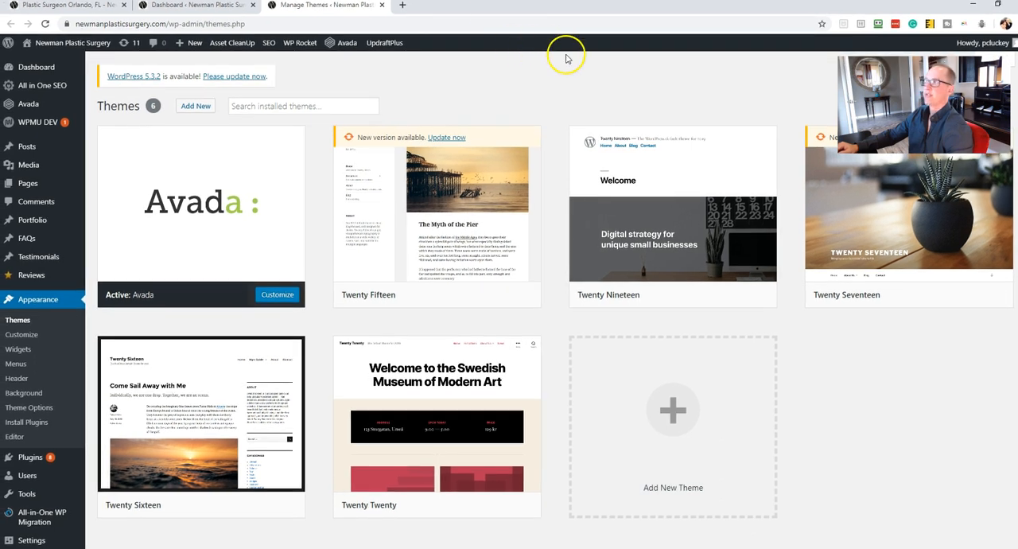
mouse_move(572, 13)
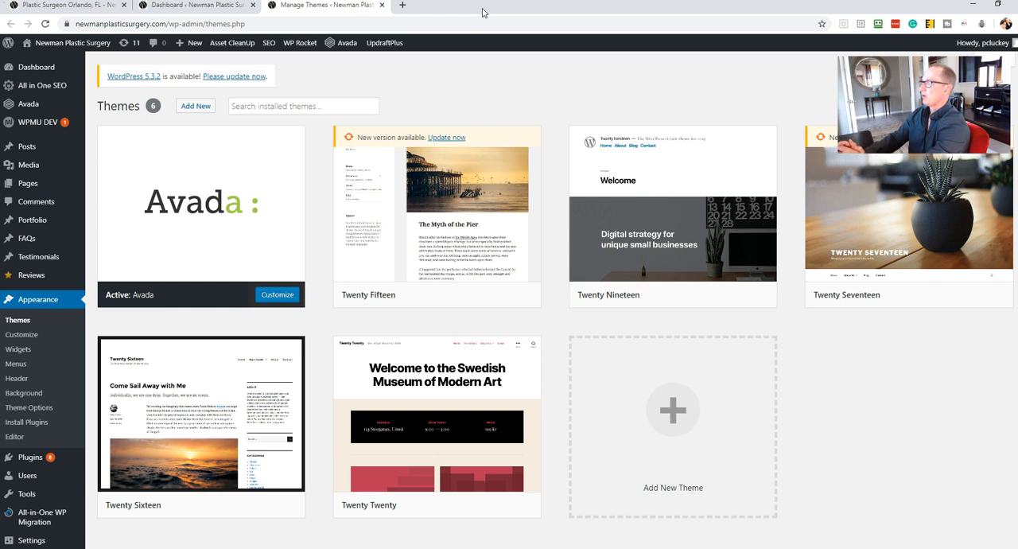
mouse_move(423, 110)
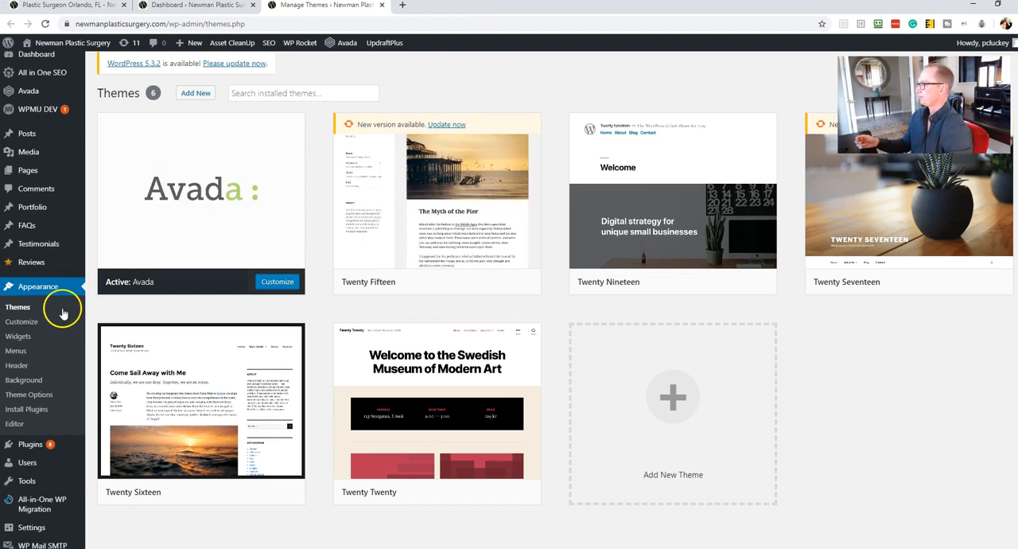
scroll(down, 3)
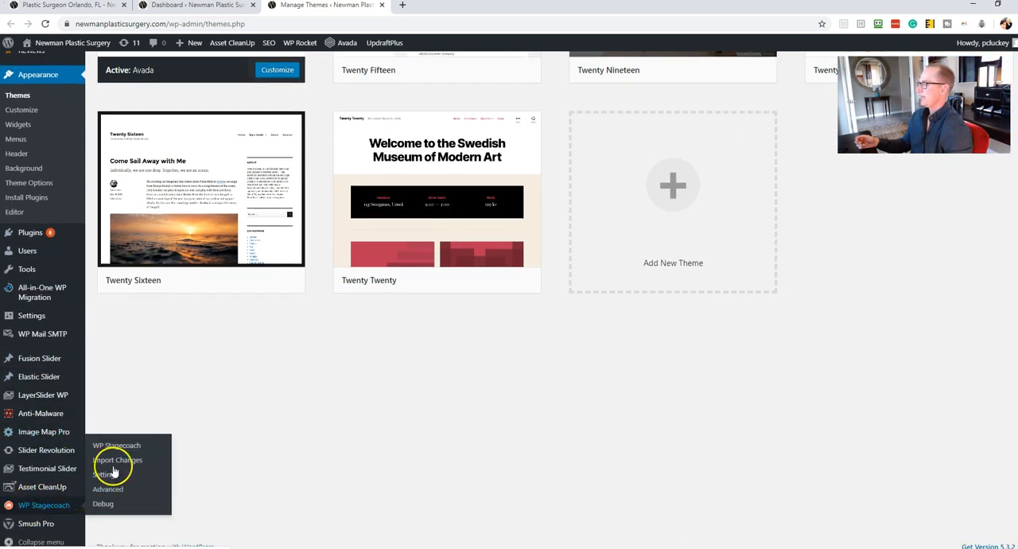
click(528, 5)
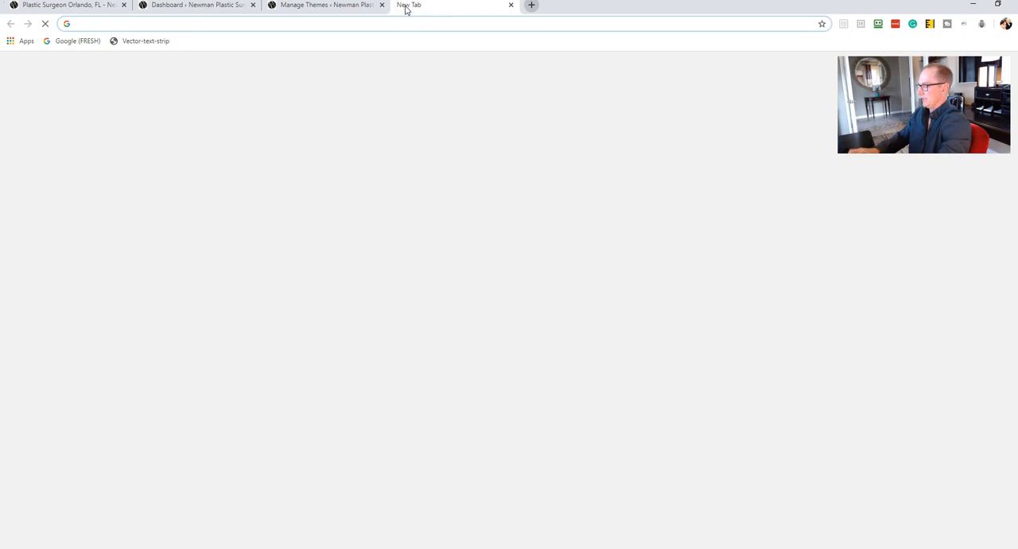
Load wpstagecoach.com, the one-click WordPress staging service homepage.
text(wpstagecoach.com)
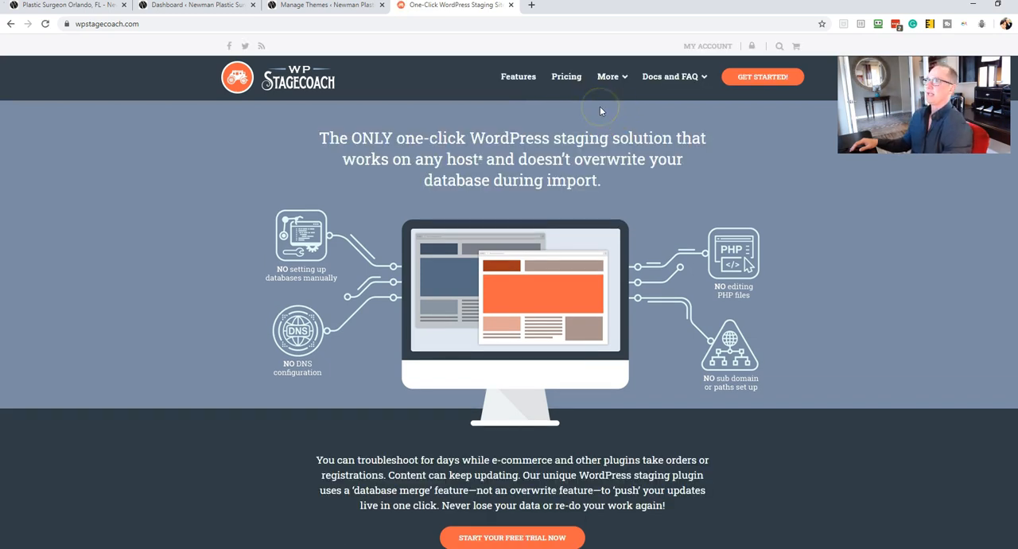
mouse_move(601, 112)
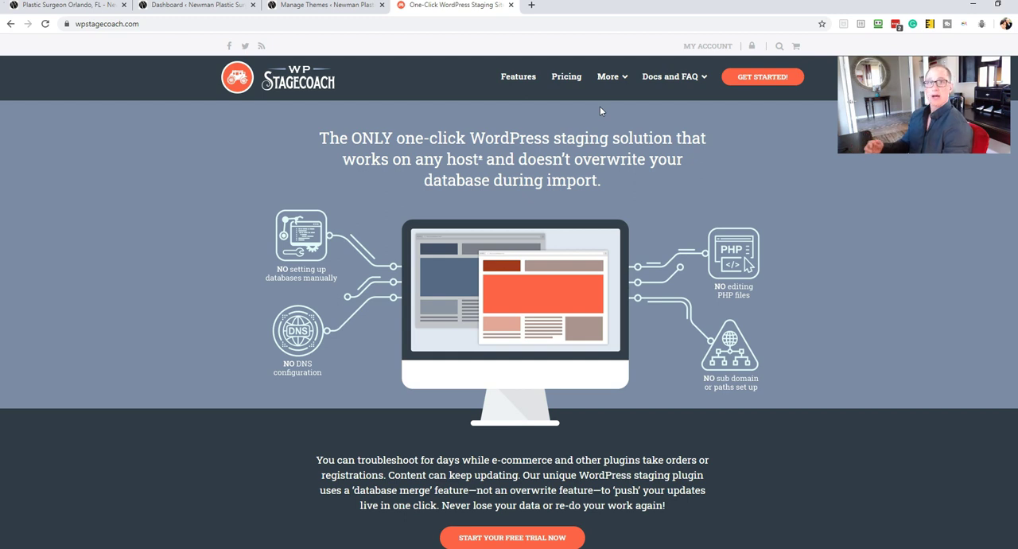
mouse_move(560, 95)
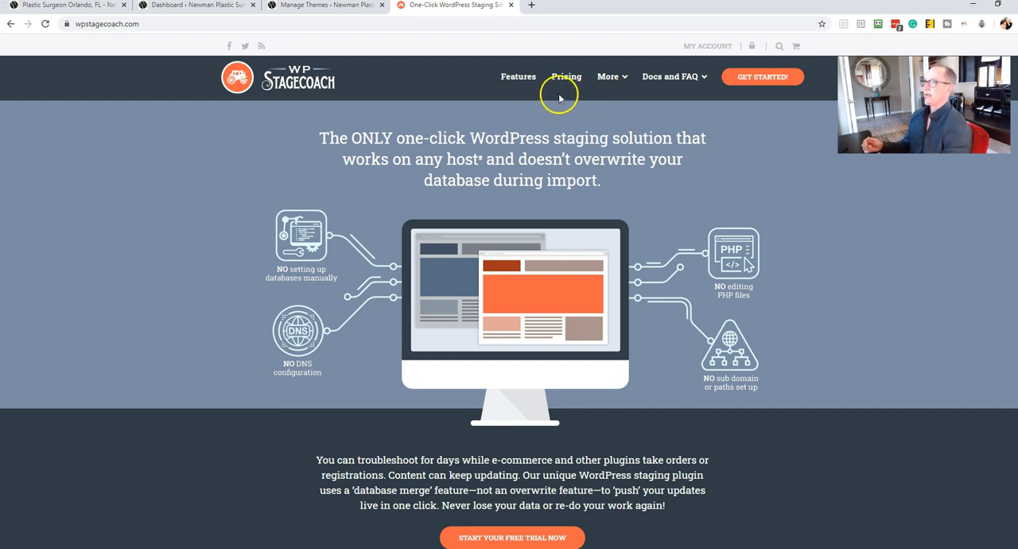
mouse_move(708, 46)
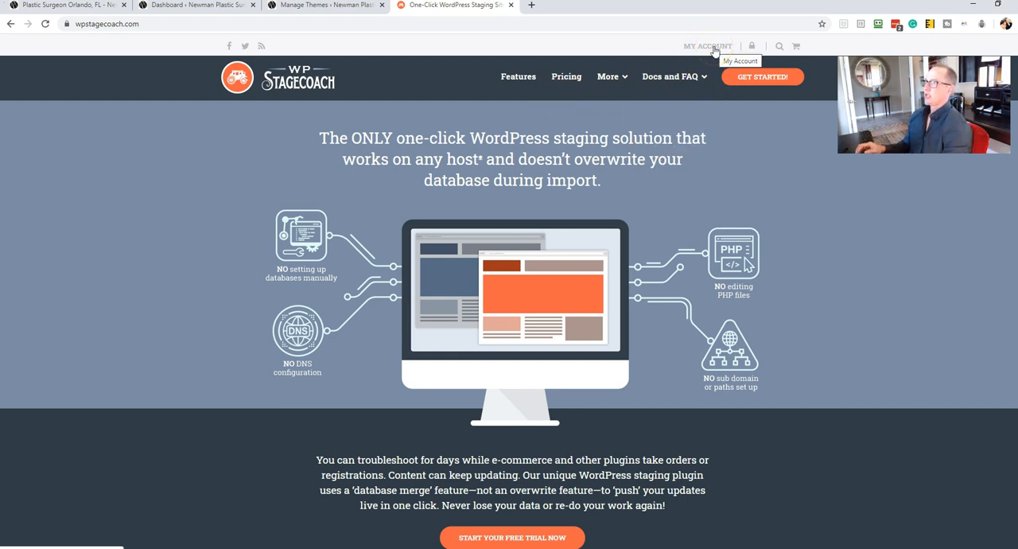
mouse_move(566, 76)
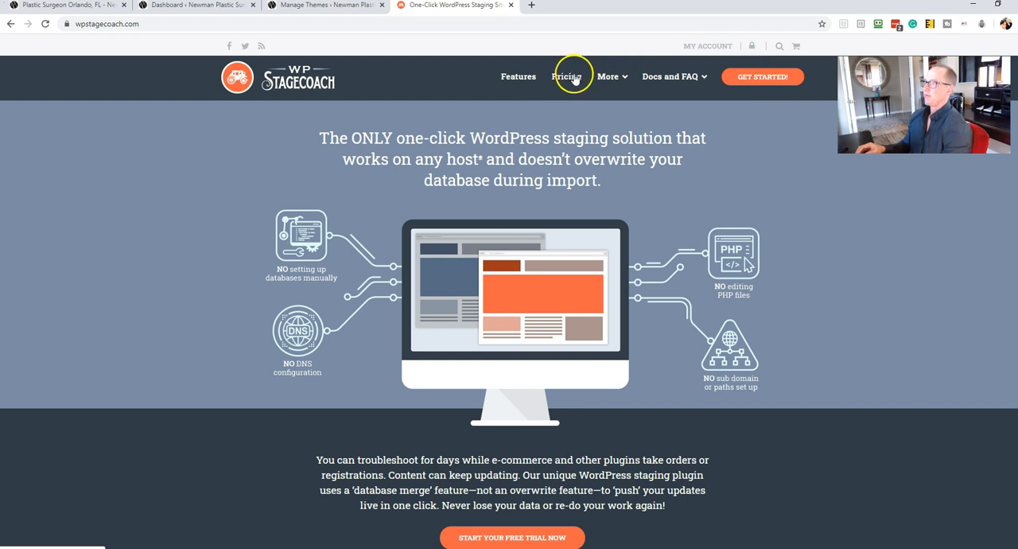
Show WP Stagecoach pricing billed monthly ($12, $20, $45 tiers) and dismiss the timer notice.
click(566, 76)
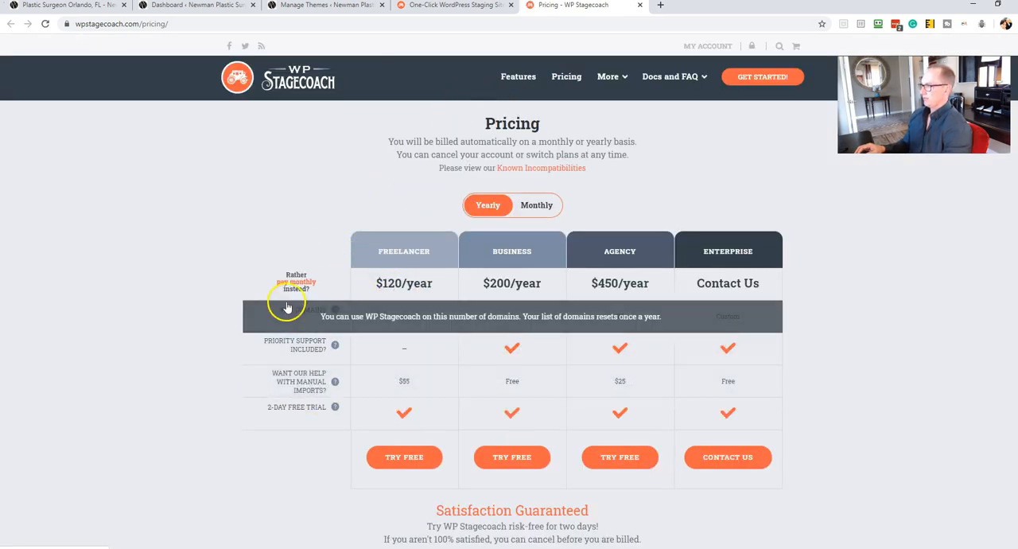
click(536, 205)
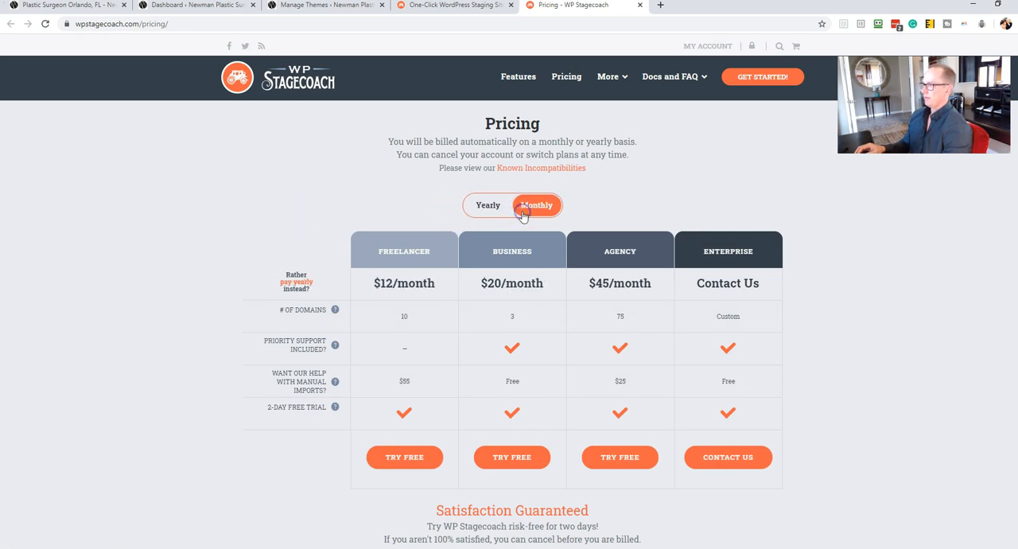
mouse_move(390, 210)
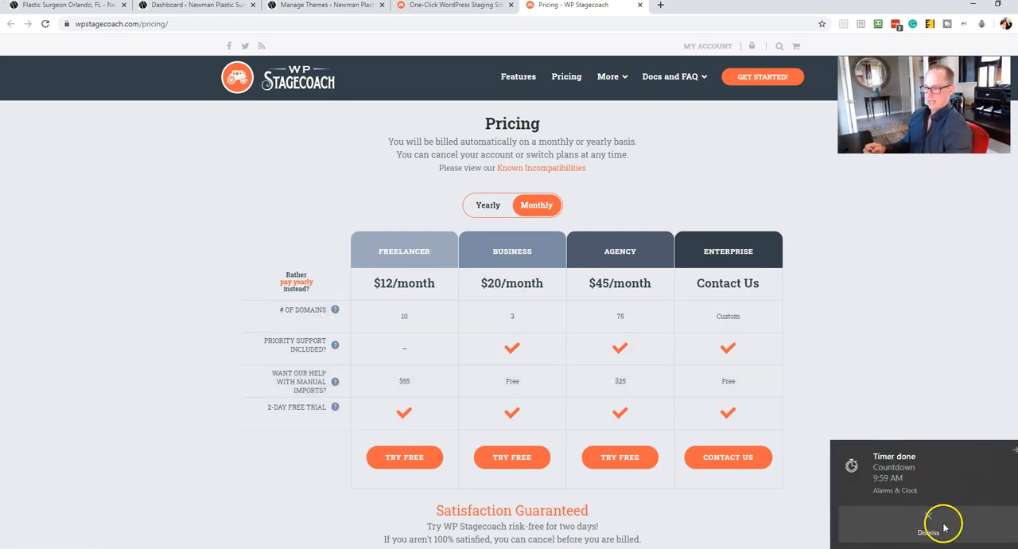
click(943, 531)
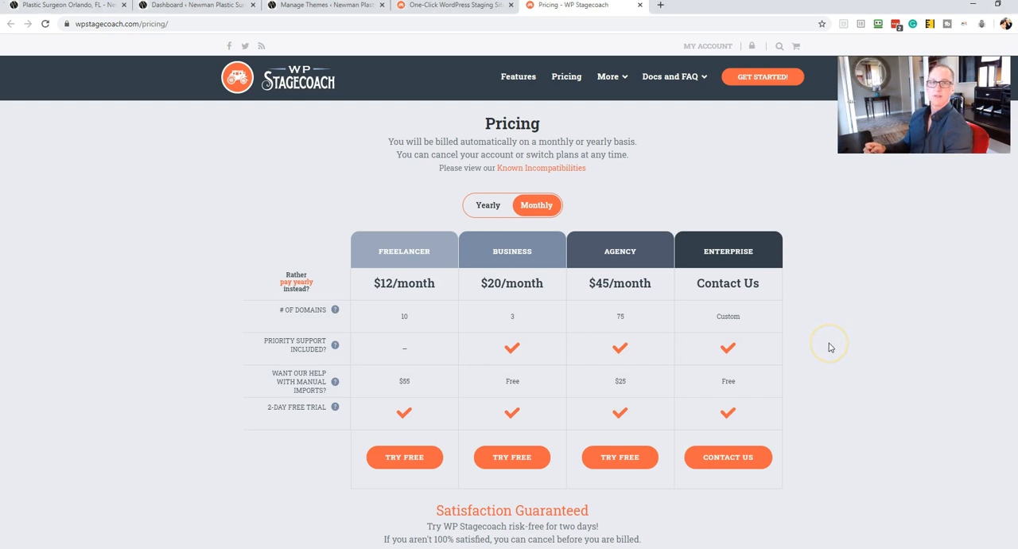
mouse_move(830, 347)
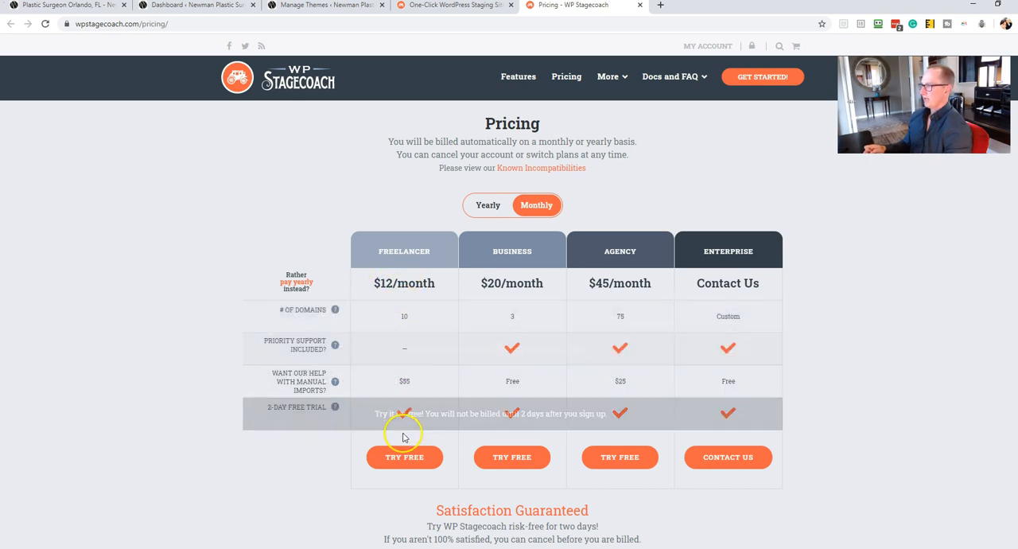
mouse_move(266, 247)
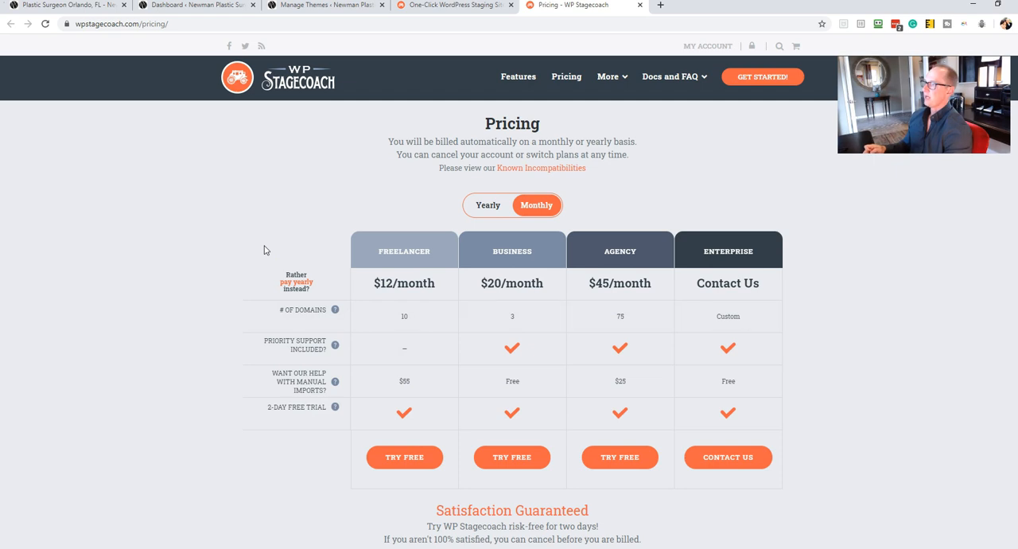
mouse_move(426, 175)
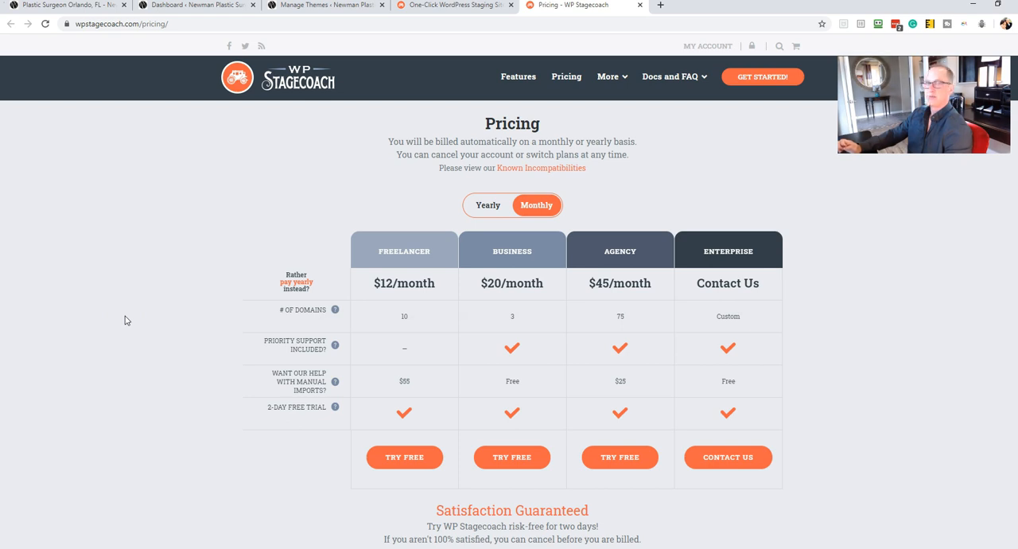
mouse_move(356, 197)
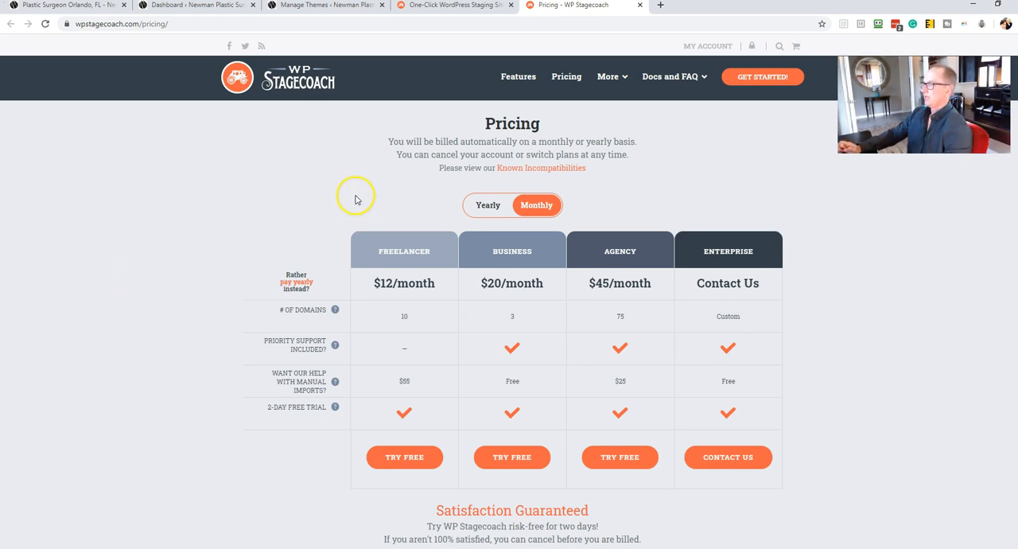
mouse_move(391, 155)
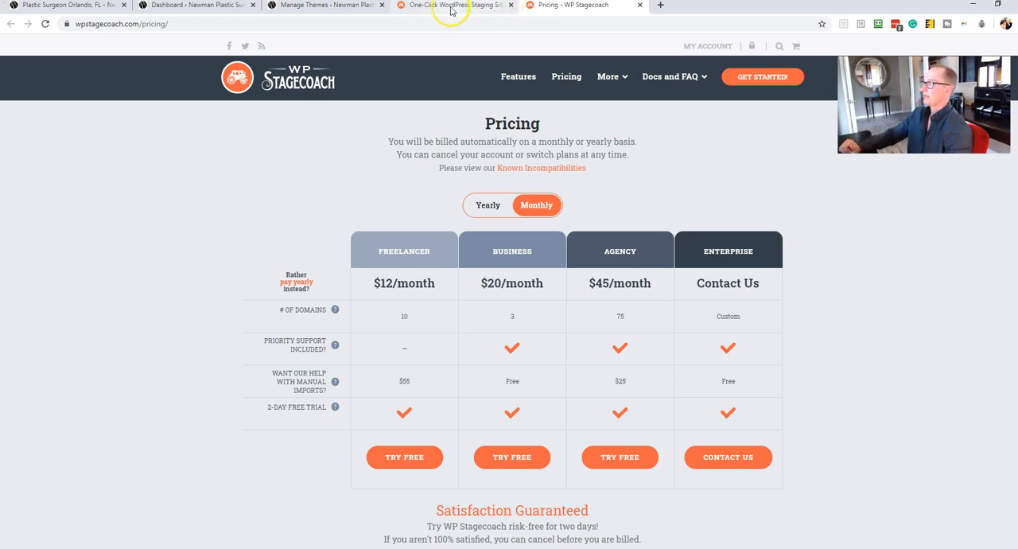
mouse_move(452, 5)
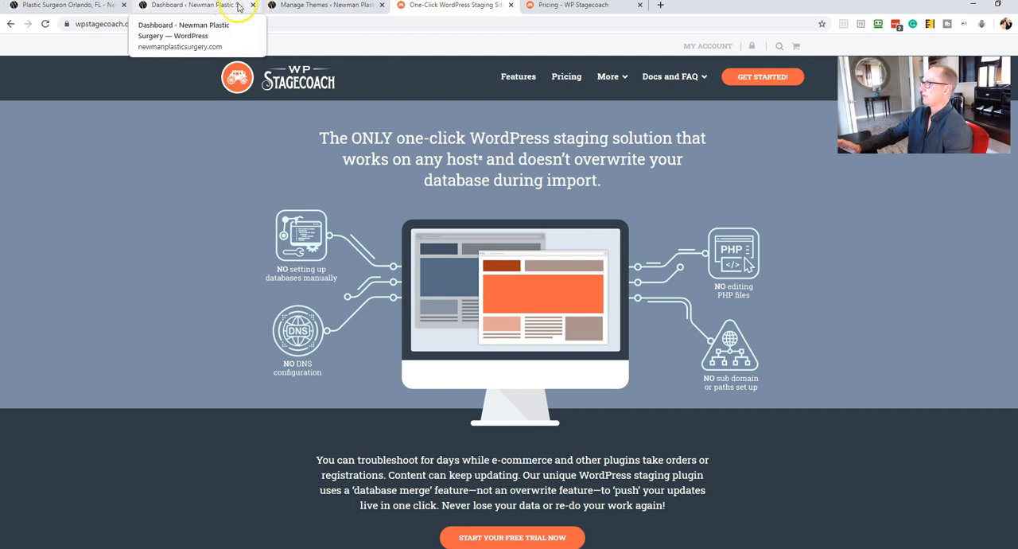
click(194, 5)
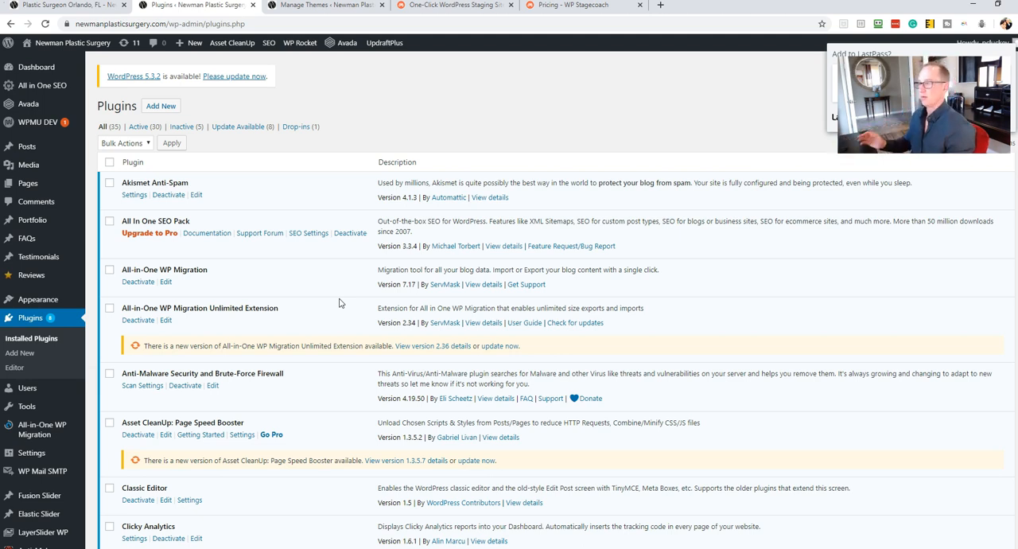
scroll(down, 3)
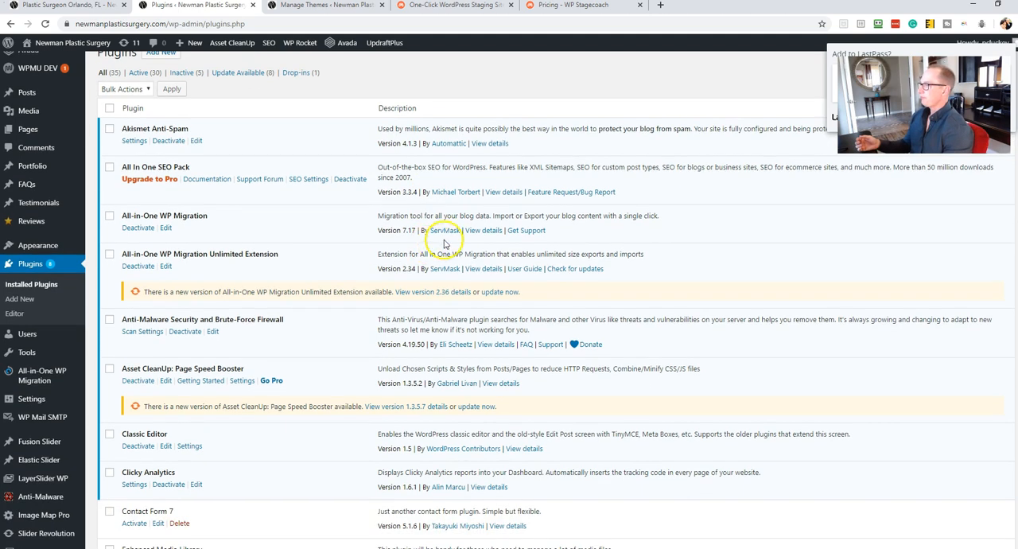
scroll(up, 3)
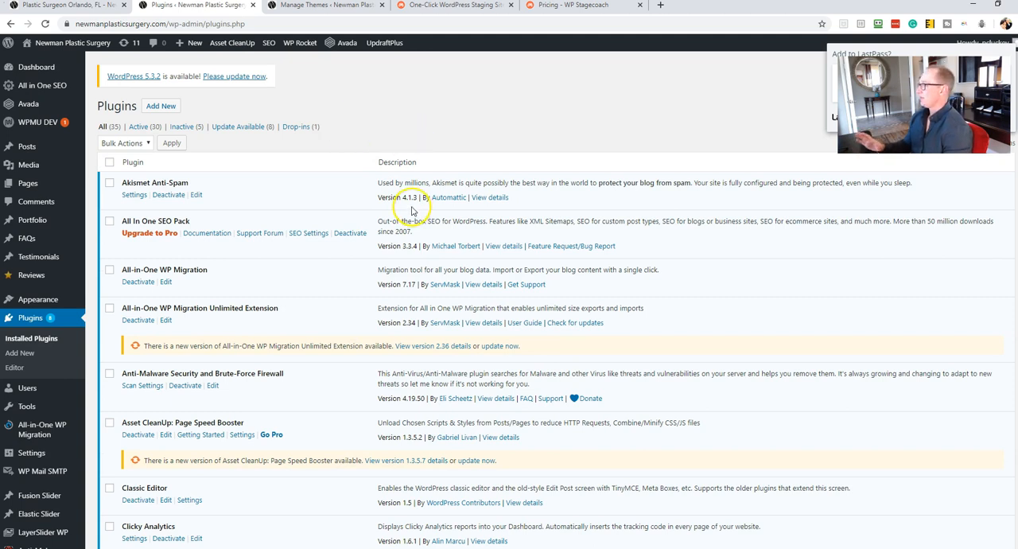
scroll(down, 3)
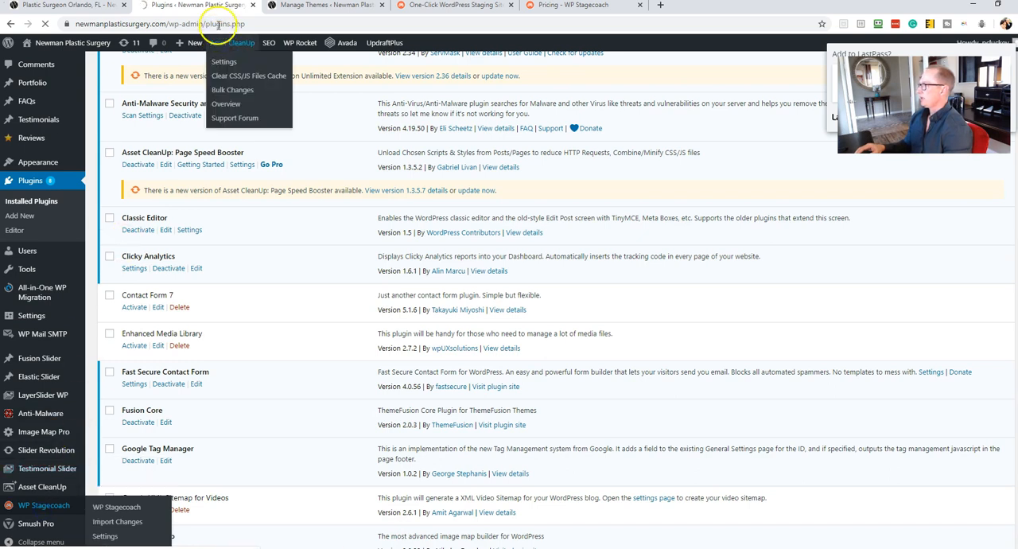
Review the WP Stagecoach plugin settings and connected account, then start a new tab.
click(105, 534)
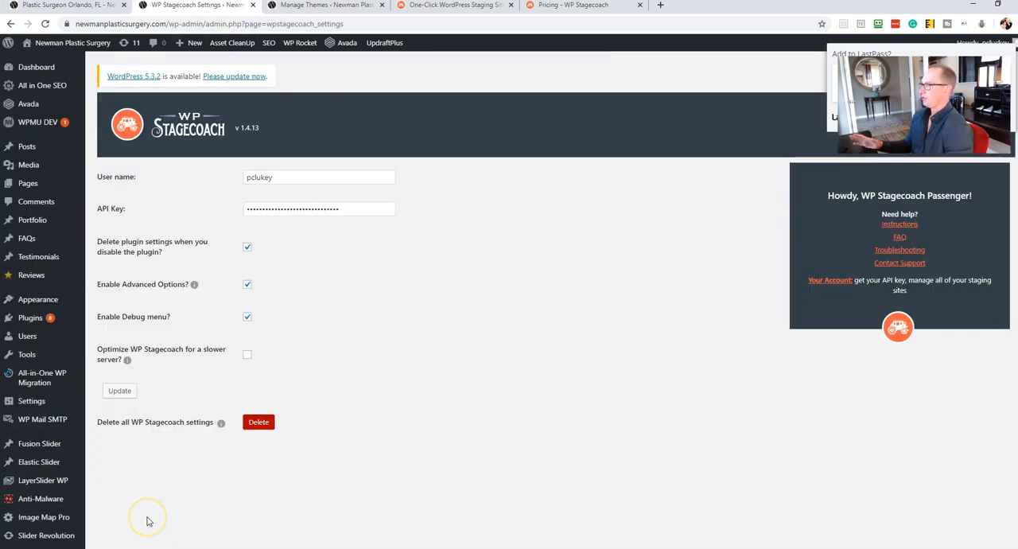
mouse_move(276, 340)
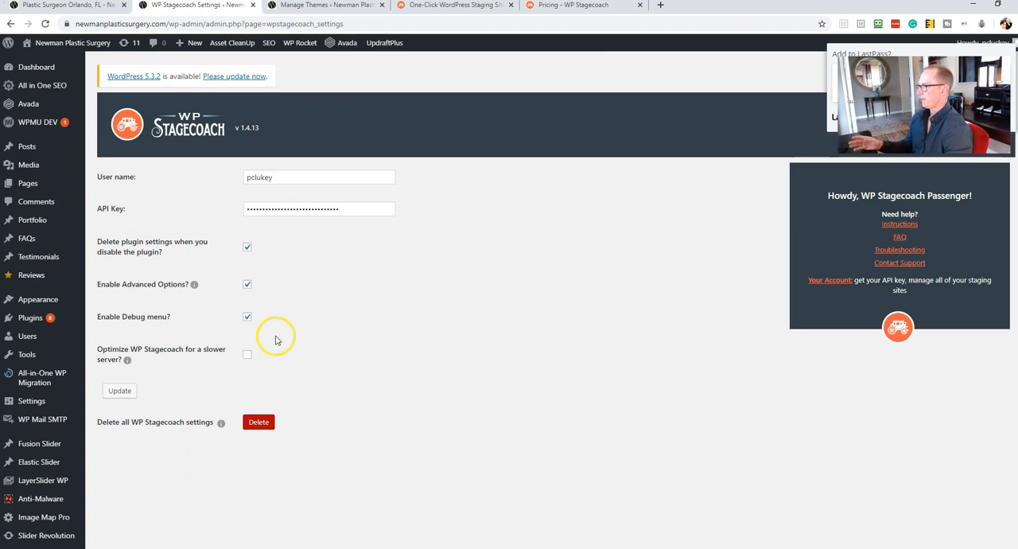
mouse_move(340, 385)
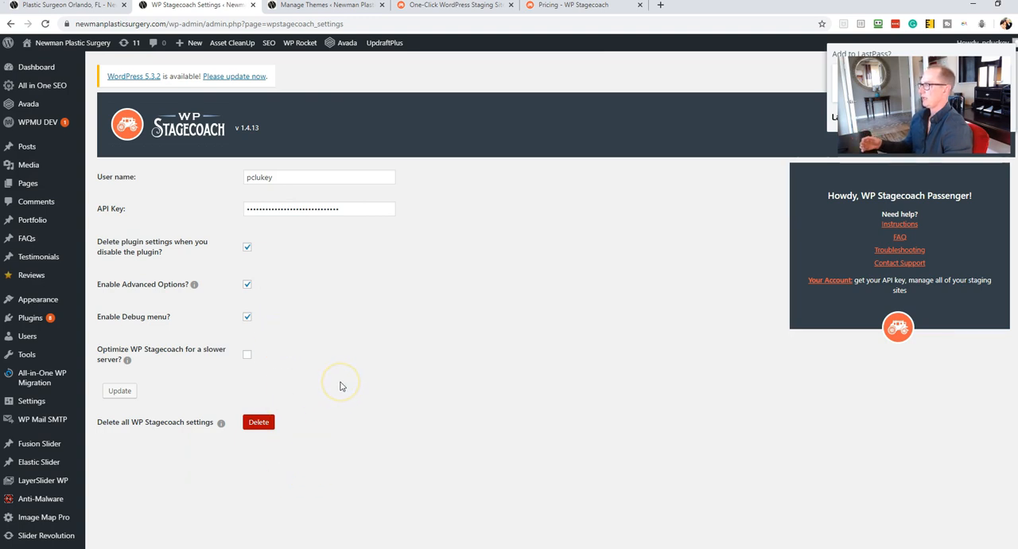
mouse_move(353, 331)
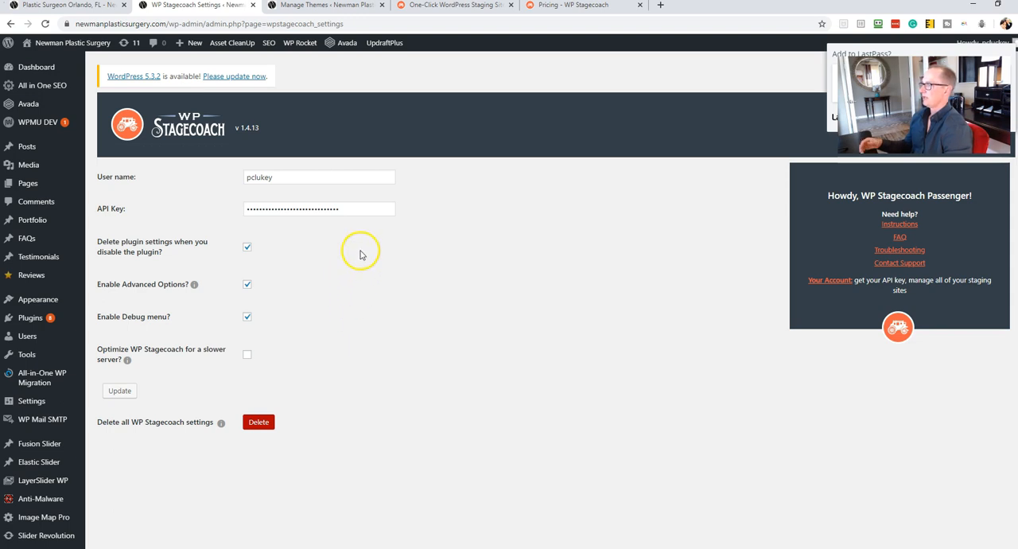
mouse_move(362, 253)
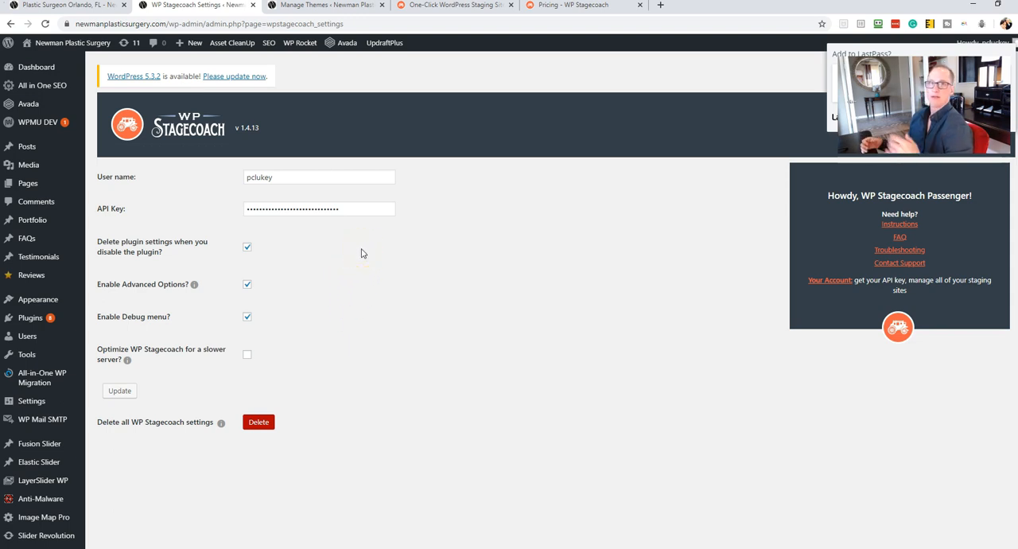
mouse_move(410, 327)
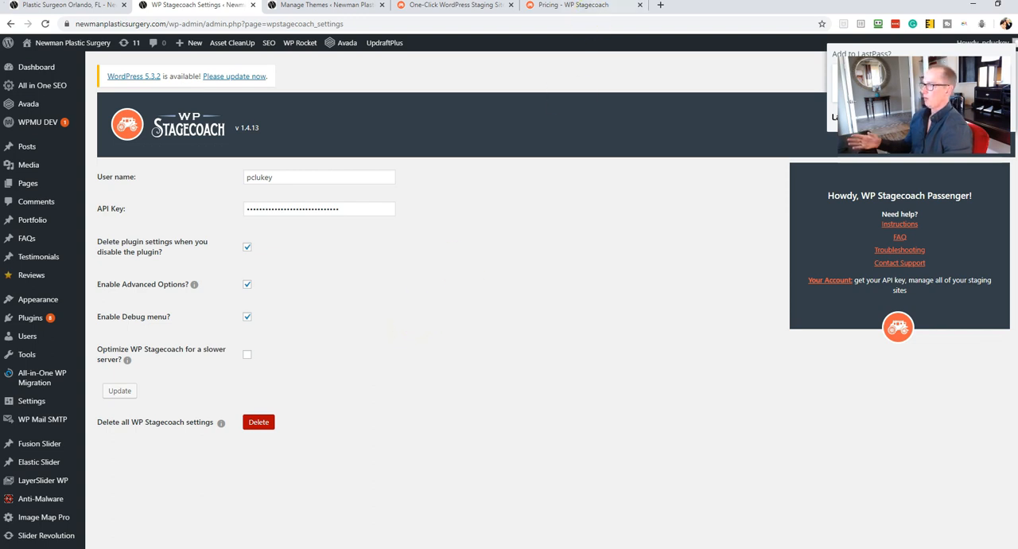
click(788, 5)
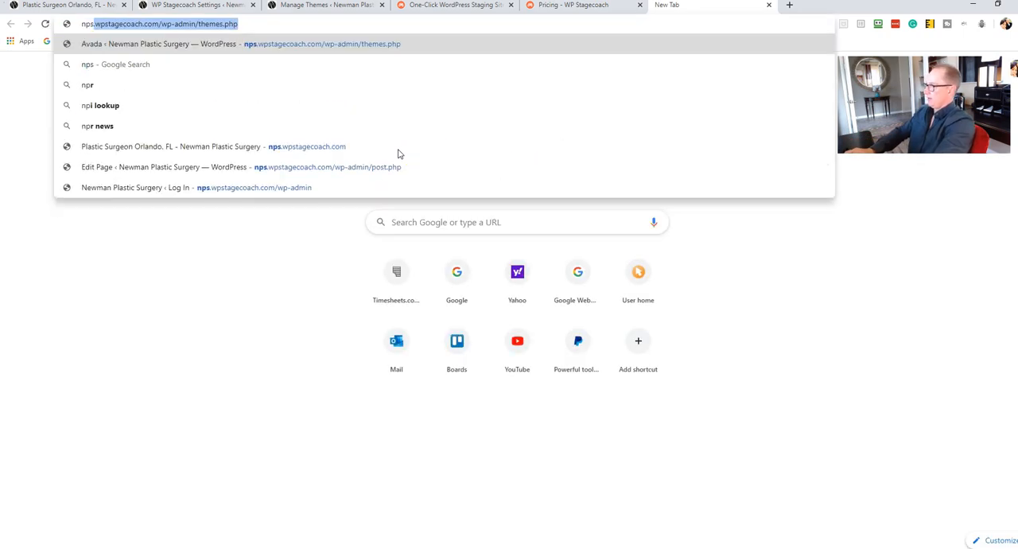
Log in to the staging copy's wp-admin and confirm the administration email.
text(stagecoach.com/wp-admin/)
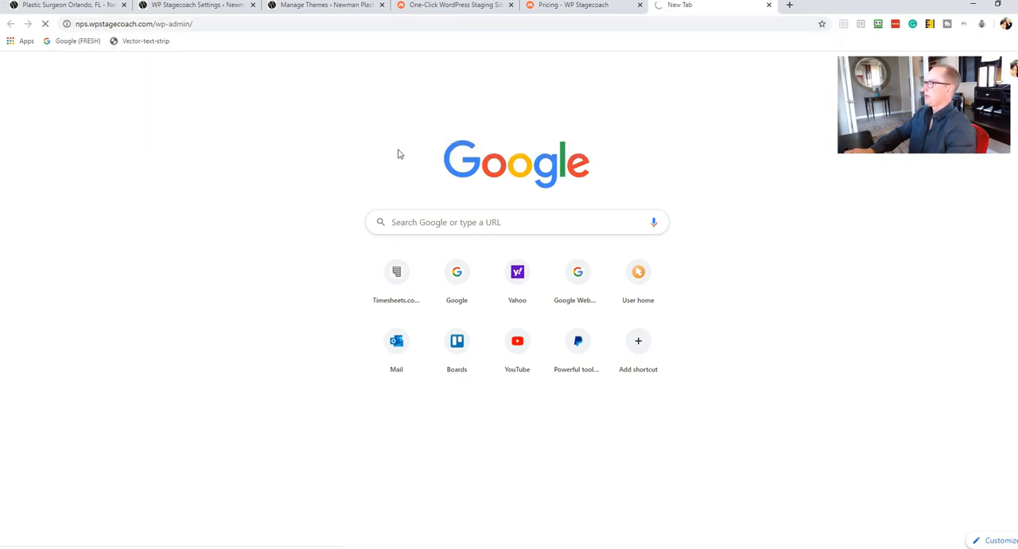
mouse_move(412, 54)
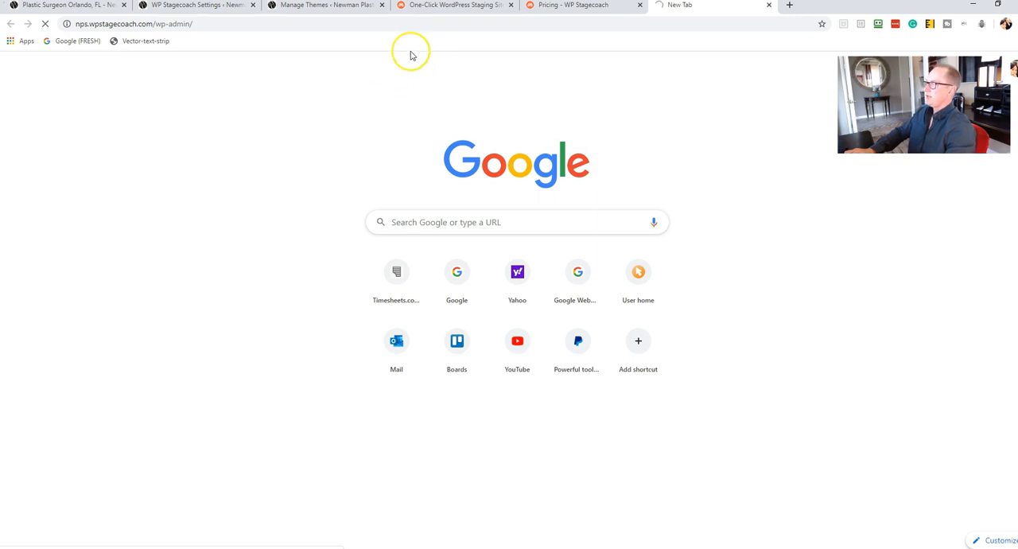
mouse_move(488, 93)
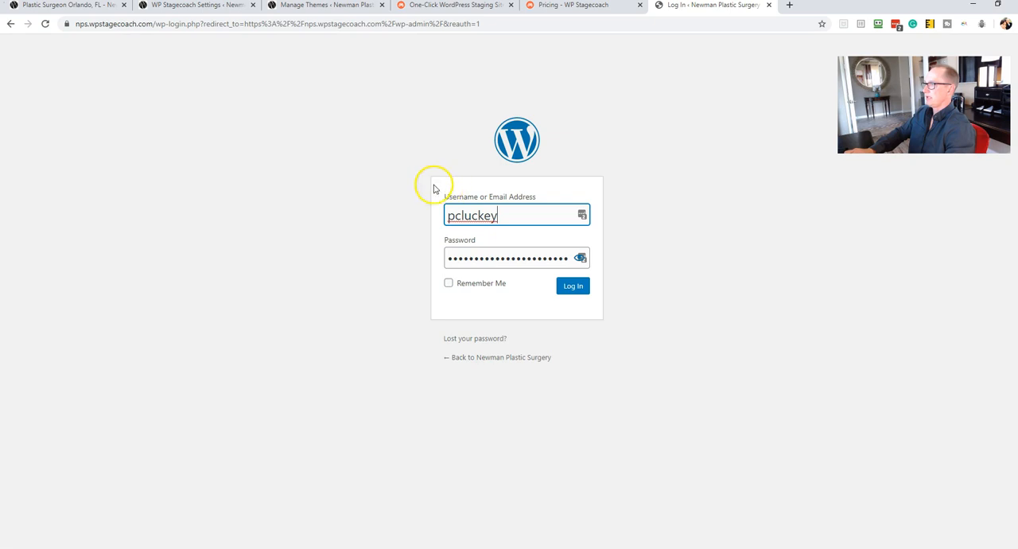
click(572, 284)
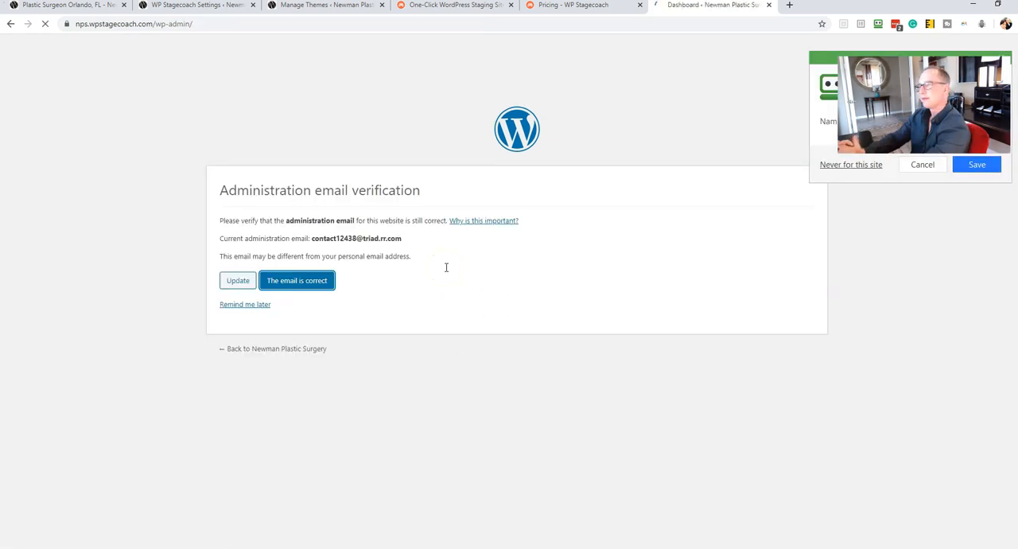
click(296, 280)
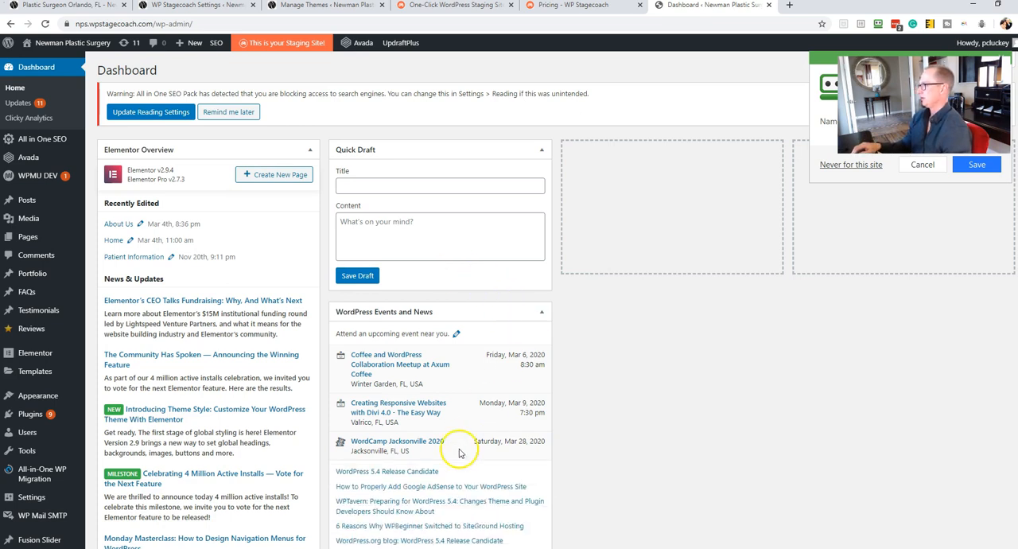
mouse_move(130, 373)
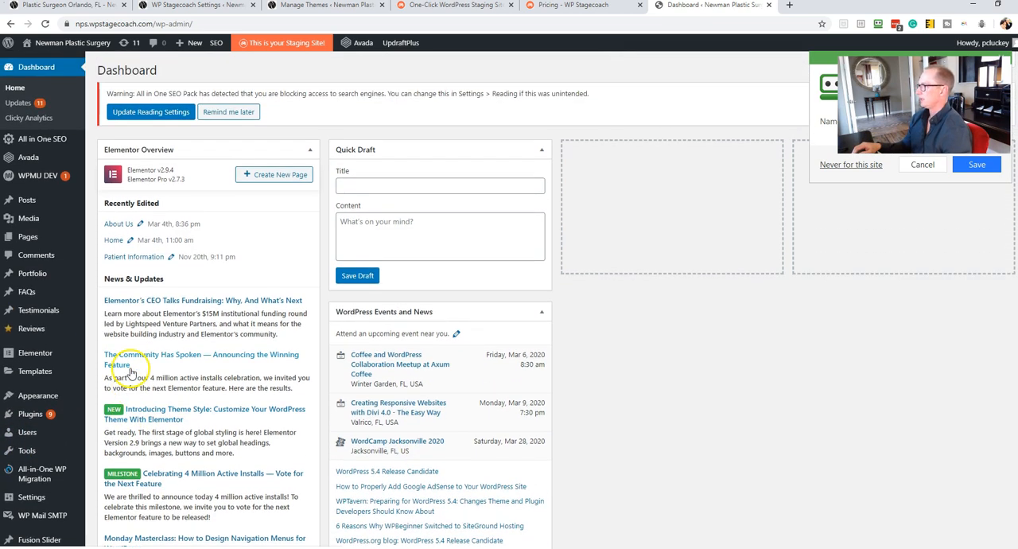
mouse_move(284, 43)
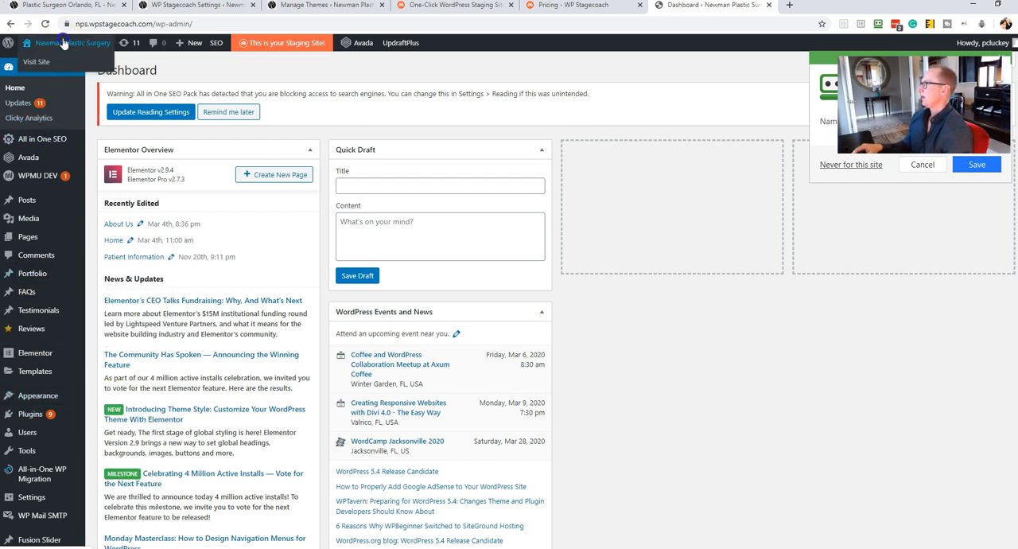
Visit the staging copy's public homepage and look over its header, banner and heading.
click(917, 5)
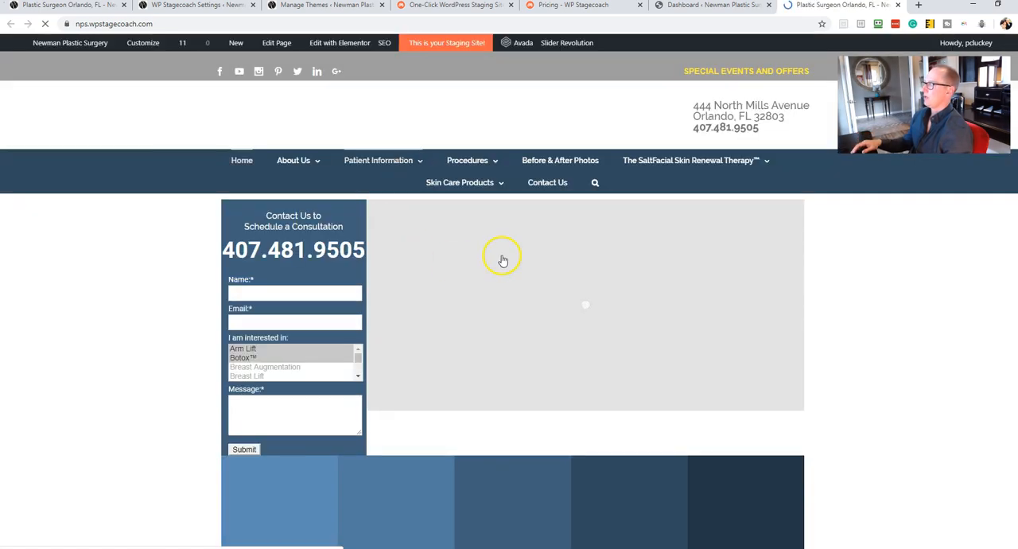
scroll(down, 3)
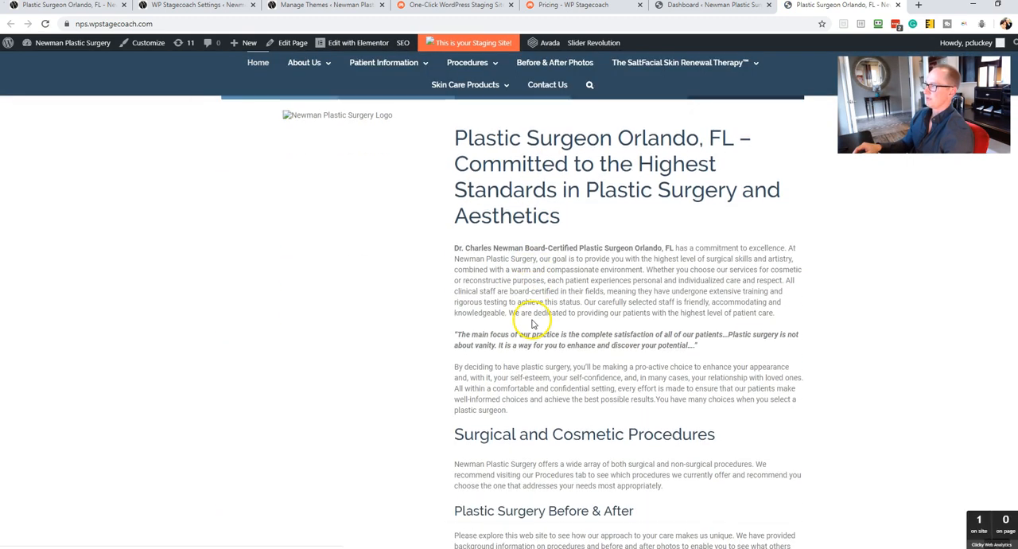
scroll(up, 3)
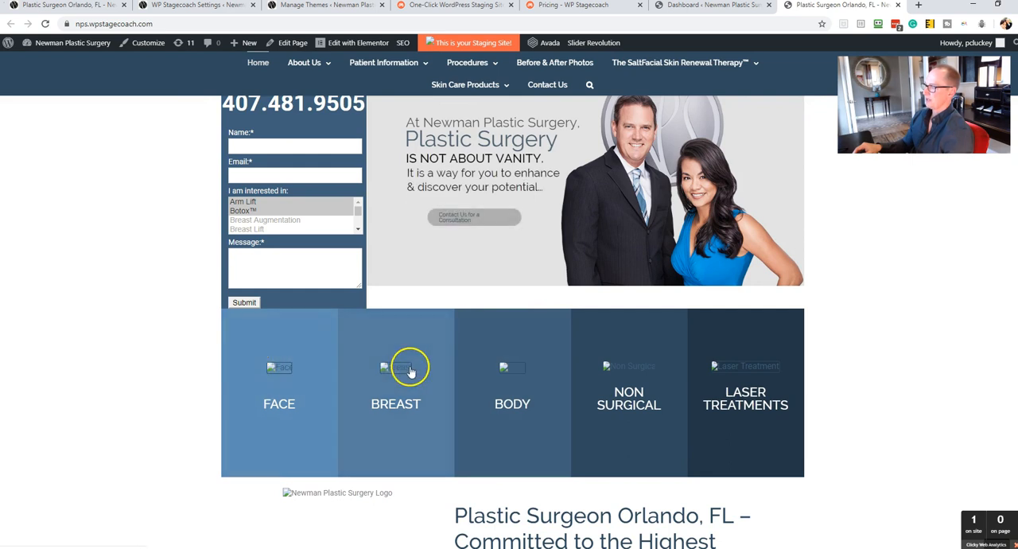
mouse_move(334, 375)
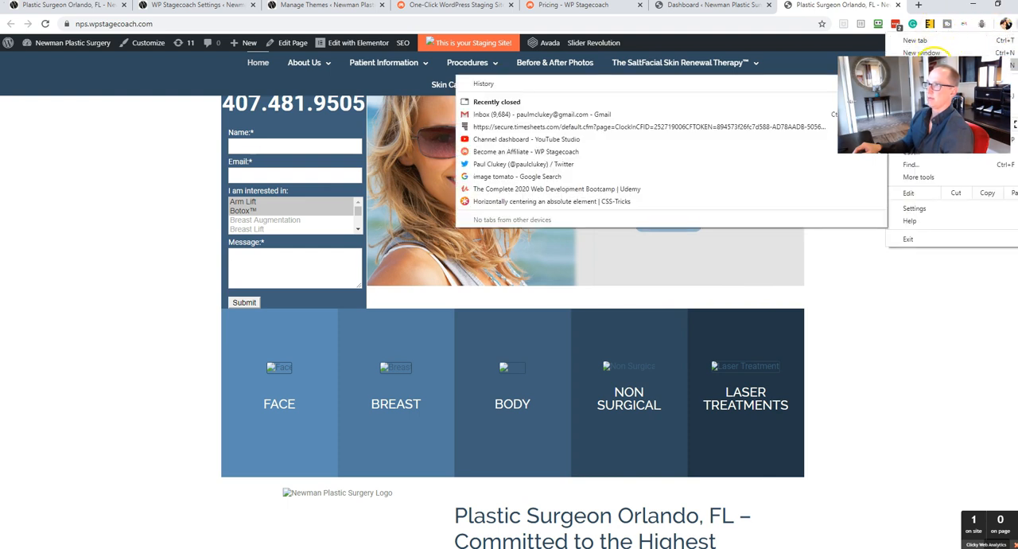
Show the live site in an Incognito window beside the staging homepage for Elementor editing.
click(922, 53)
text(newmanplasticsurgery.com)
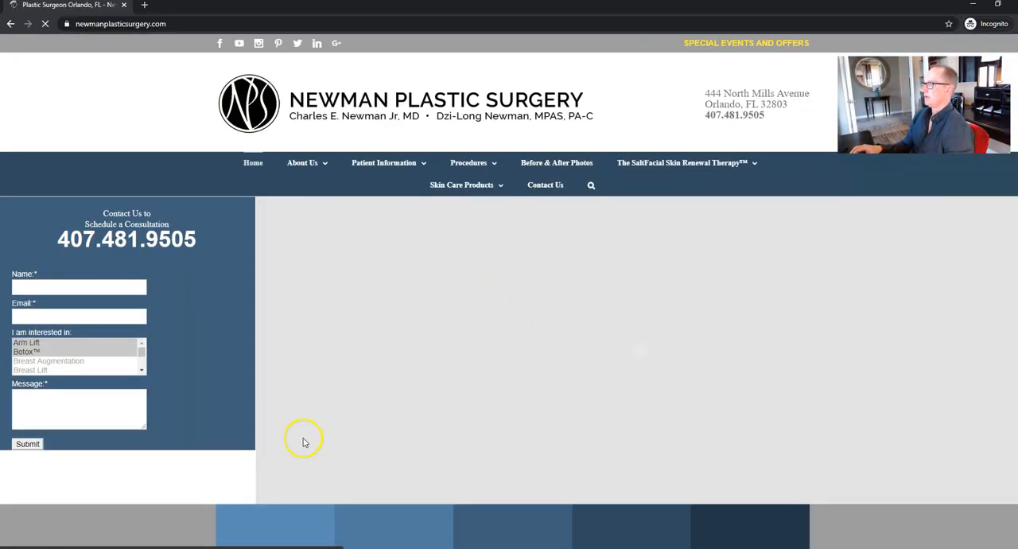
scroll(down, 3)
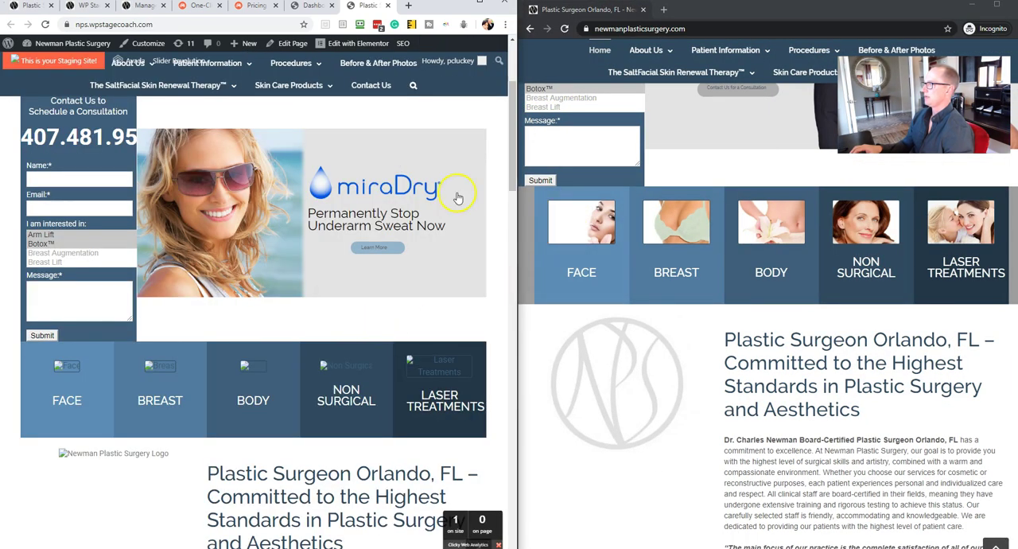
scroll(down, 3)
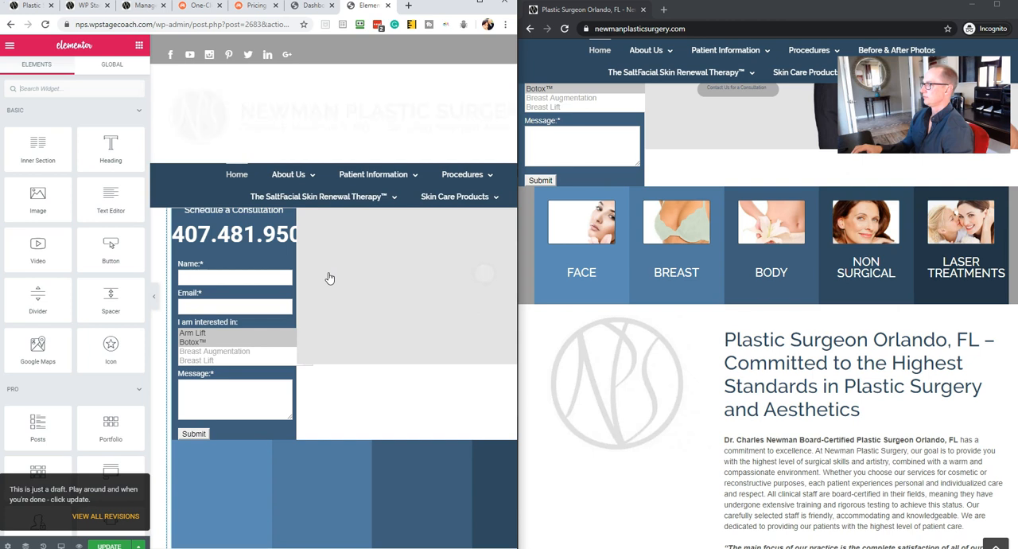
Copy the live 'Plastic Surgeon Orlando, FL' heading into a staging Text Editor block as Heading 1.
scroll(down, 3)
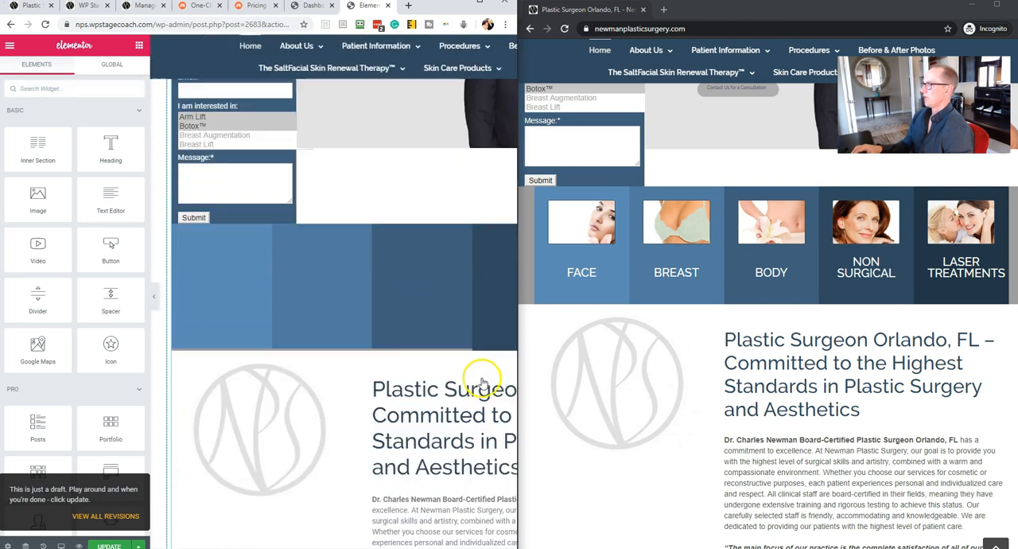
scroll(down, 3)
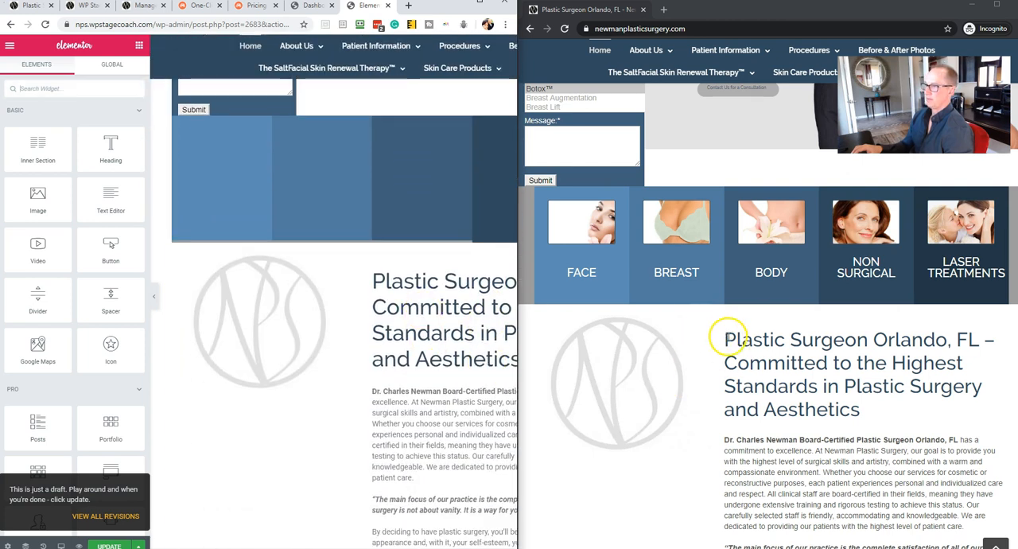
right_click(804, 356)
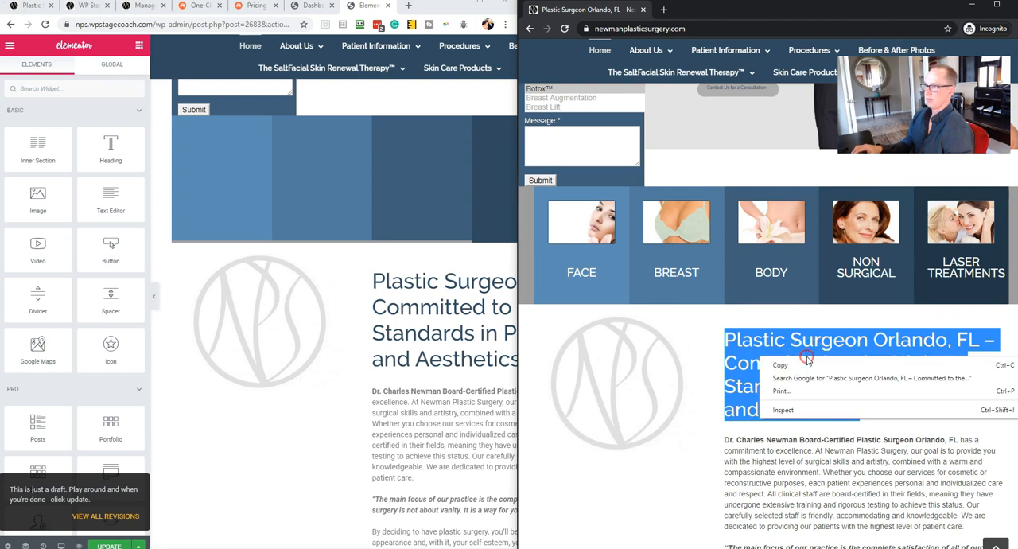
click(659, 515)
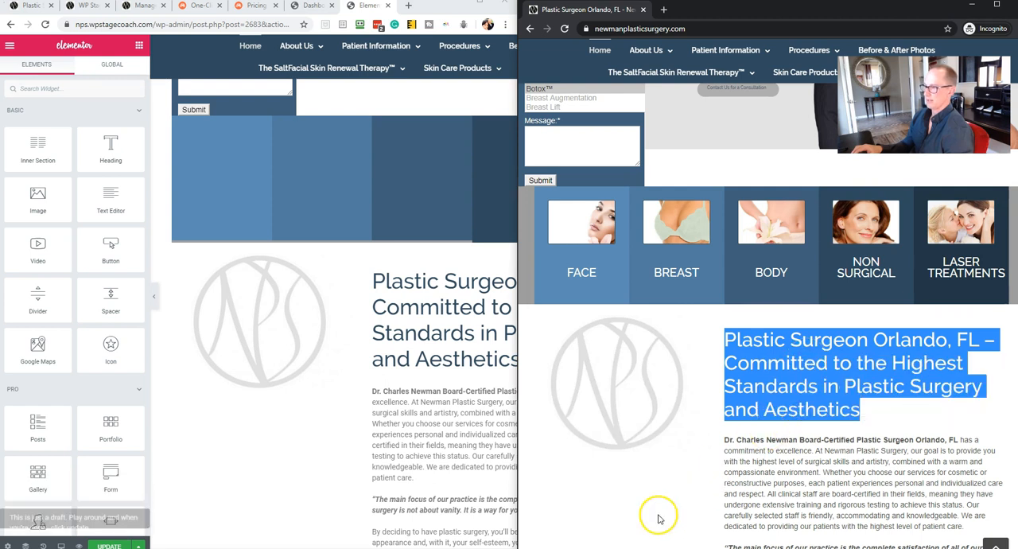
key(F12)
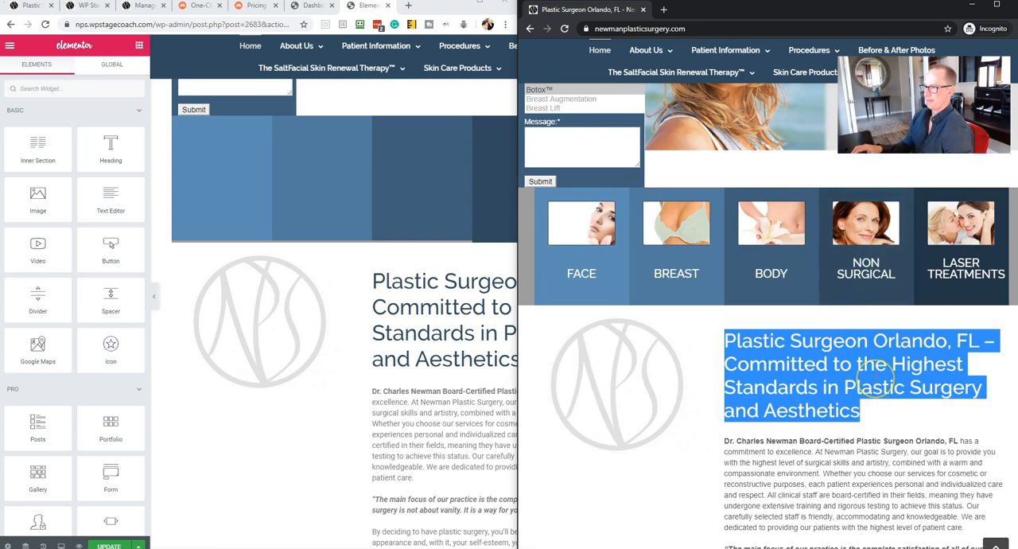
scroll(down, 3)
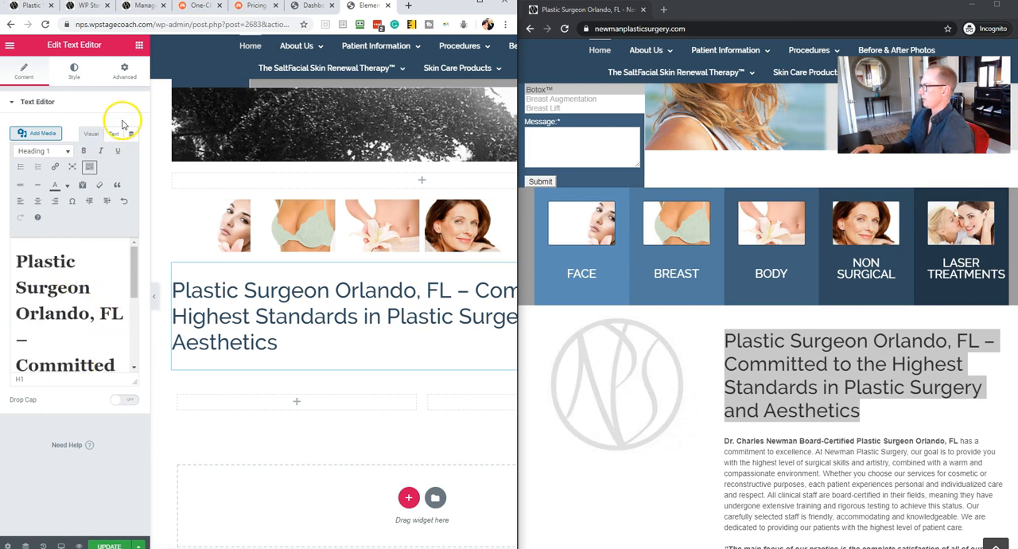
Center the heading and add a text block for the live site's selected intro paragraph.
click(73, 70)
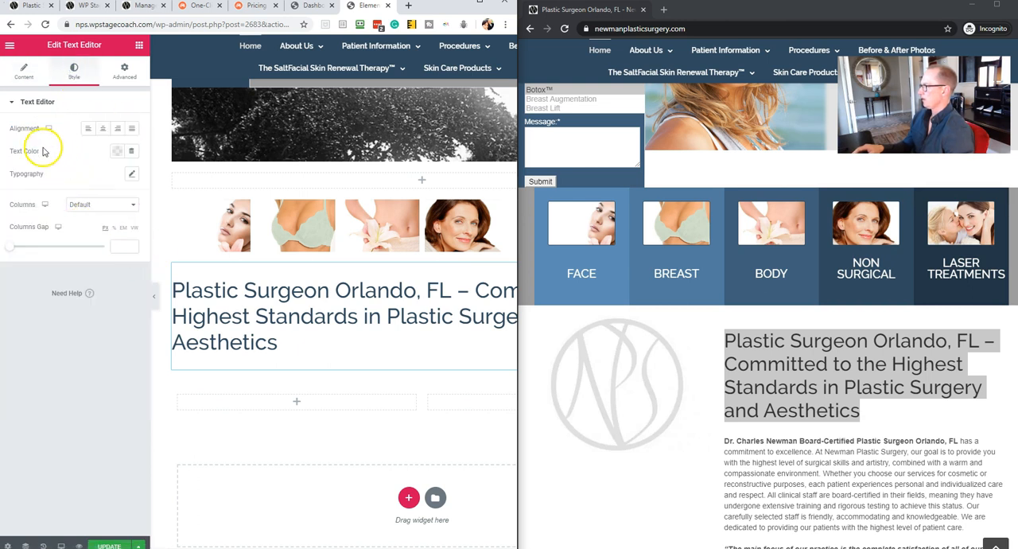
click(101, 127)
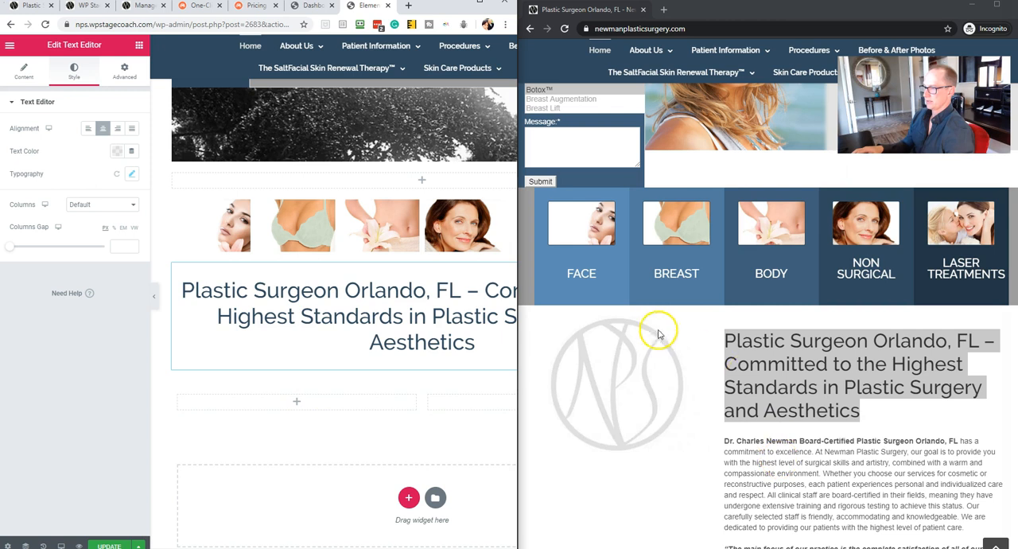
scroll(down, 3)
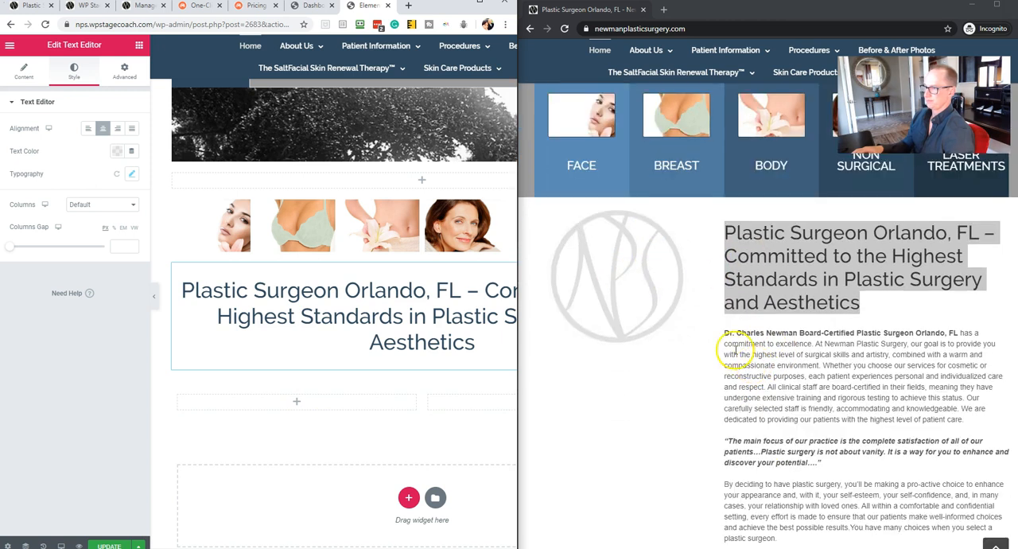
drag(723, 332, 909, 407)
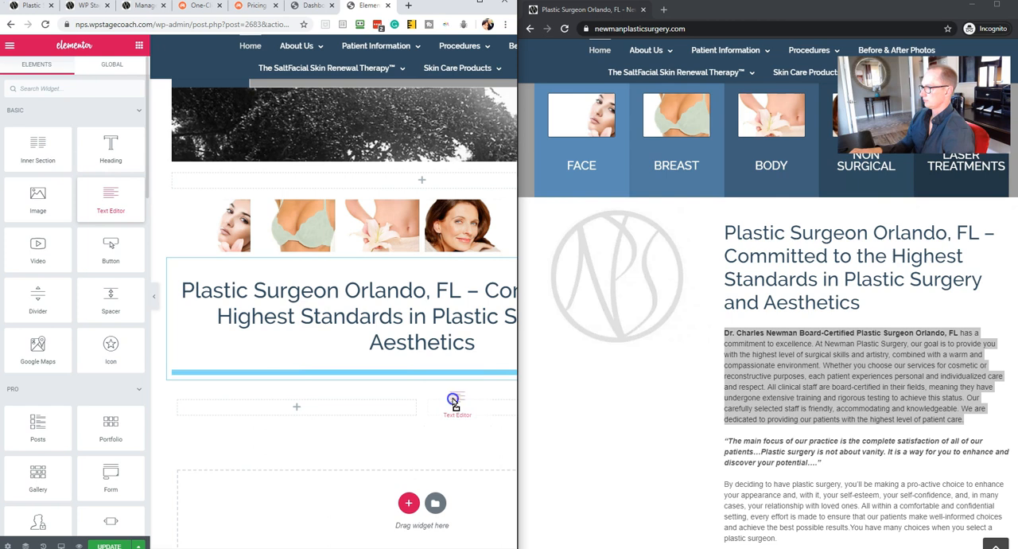
click(455, 406)
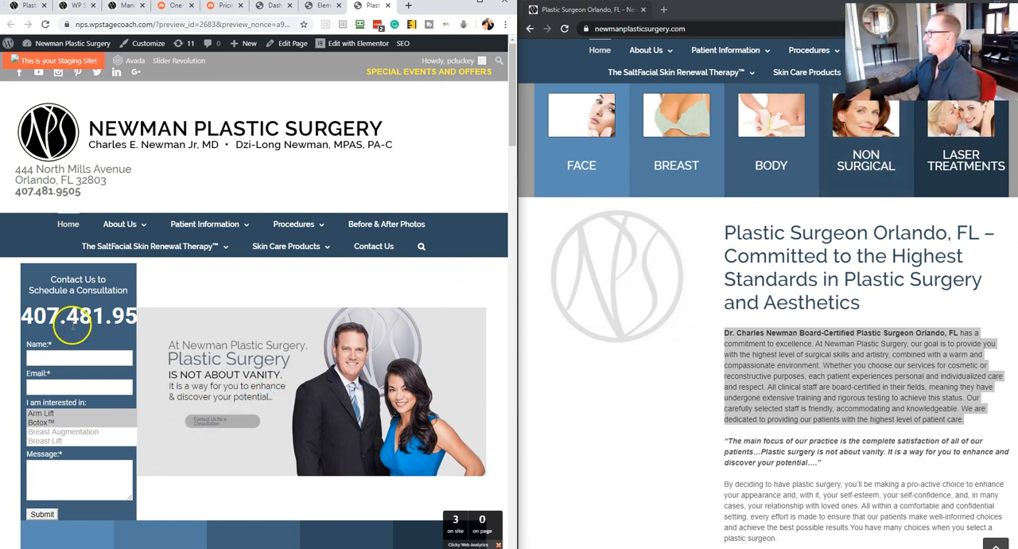
scroll(down, 3)
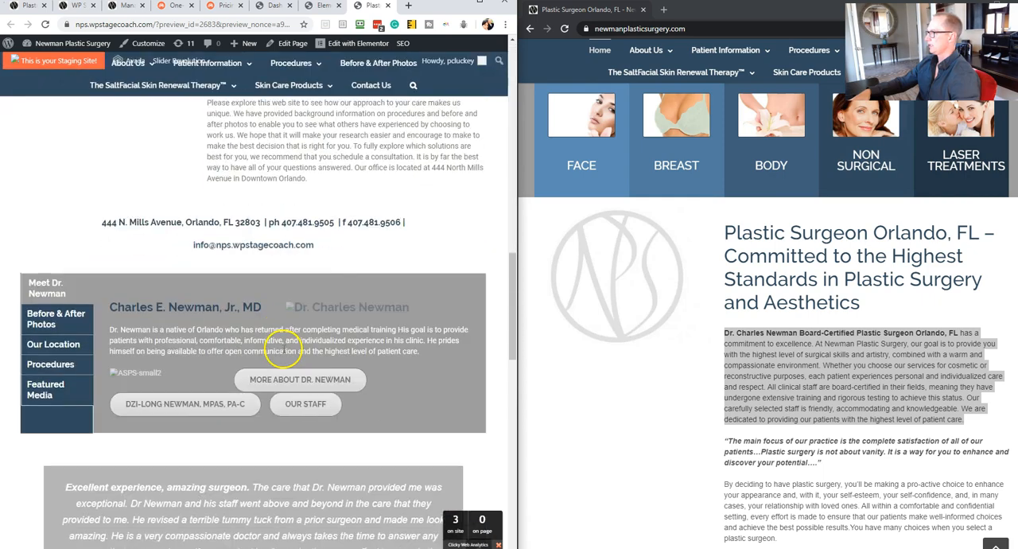
scroll(down, 3)
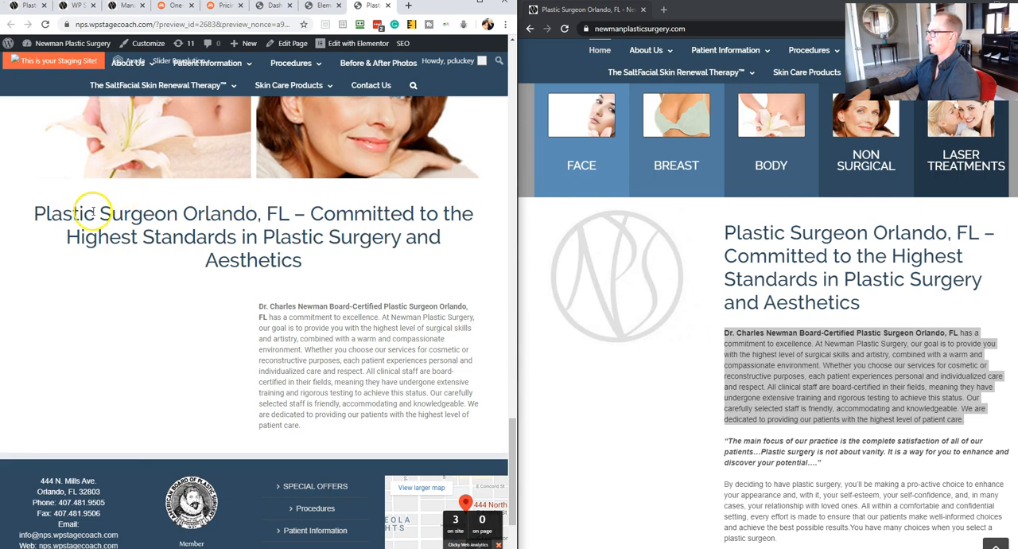
drag(96, 213, 389, 413)
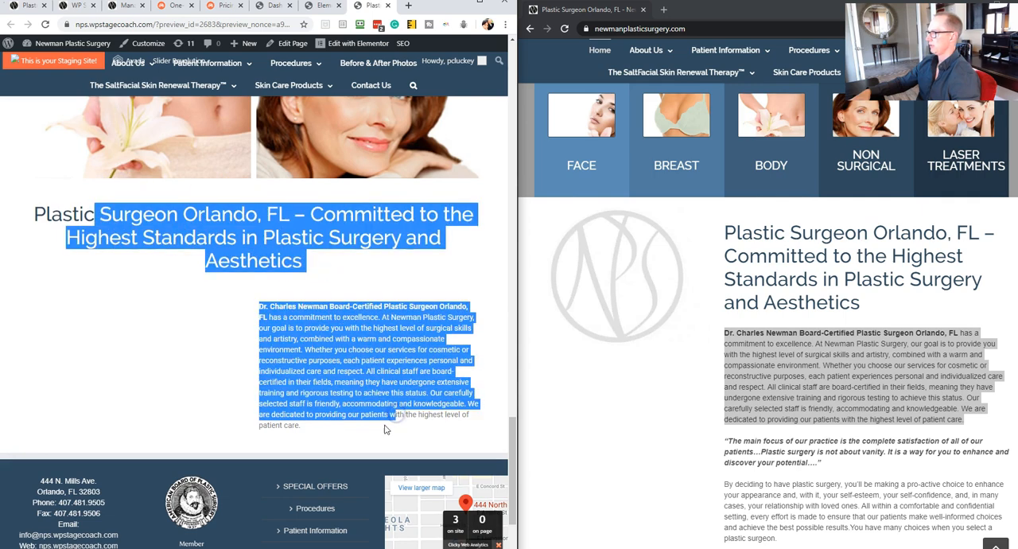
scroll(down, 3)
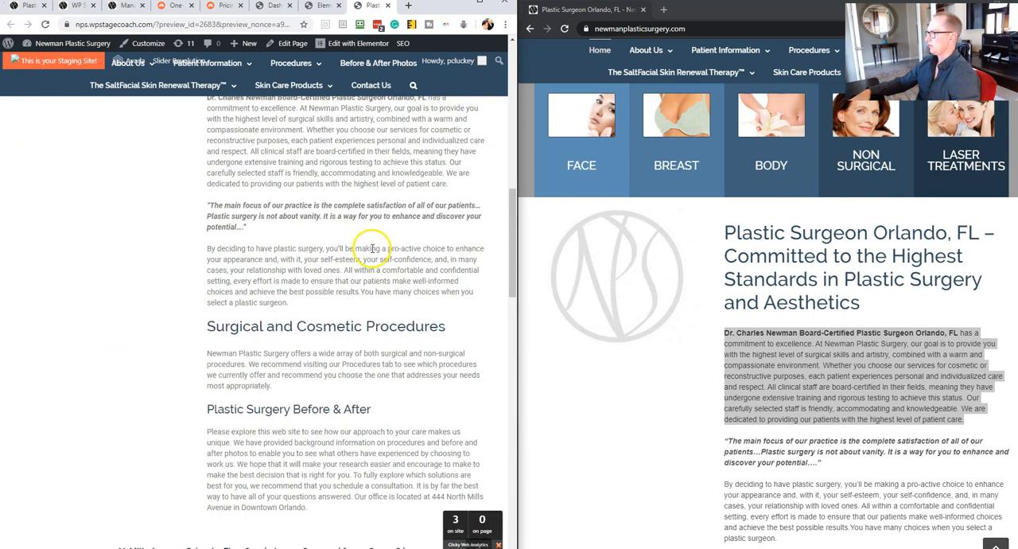
scroll(up, 3)
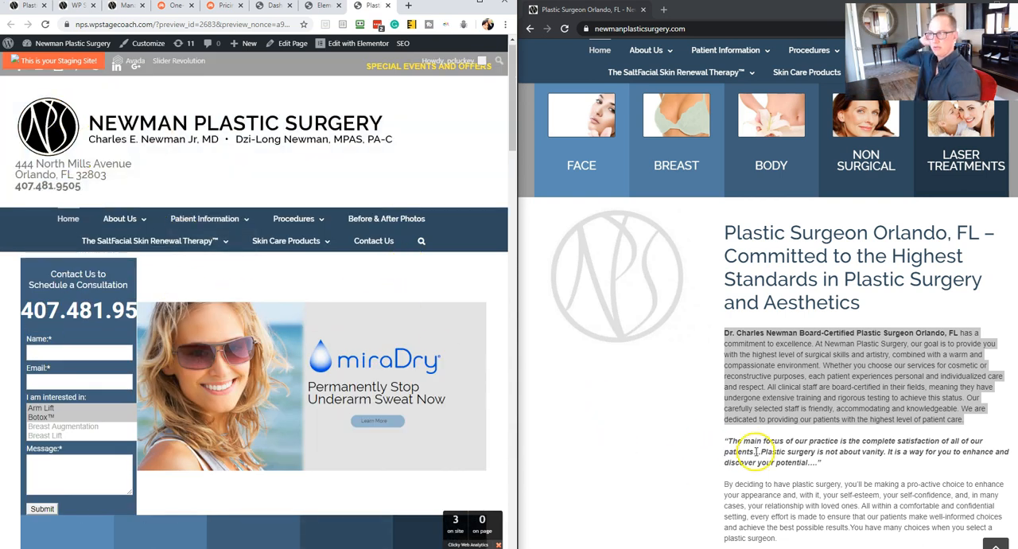
mouse_move(706, 388)
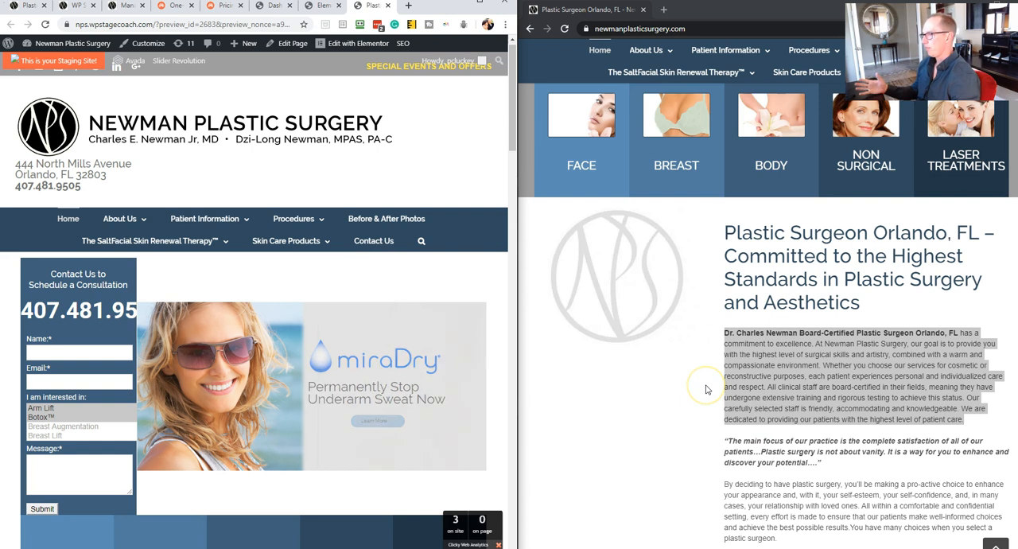